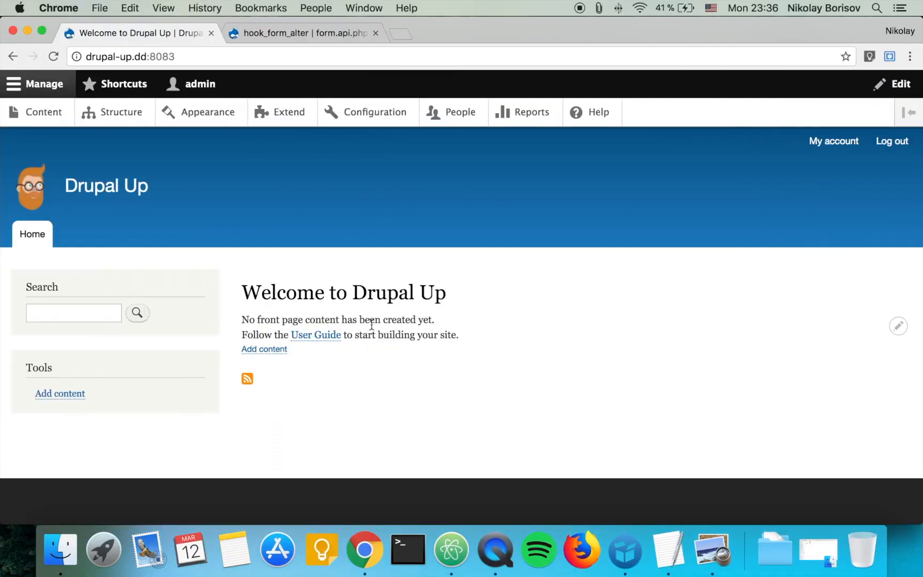
mouse_move(271, 210)
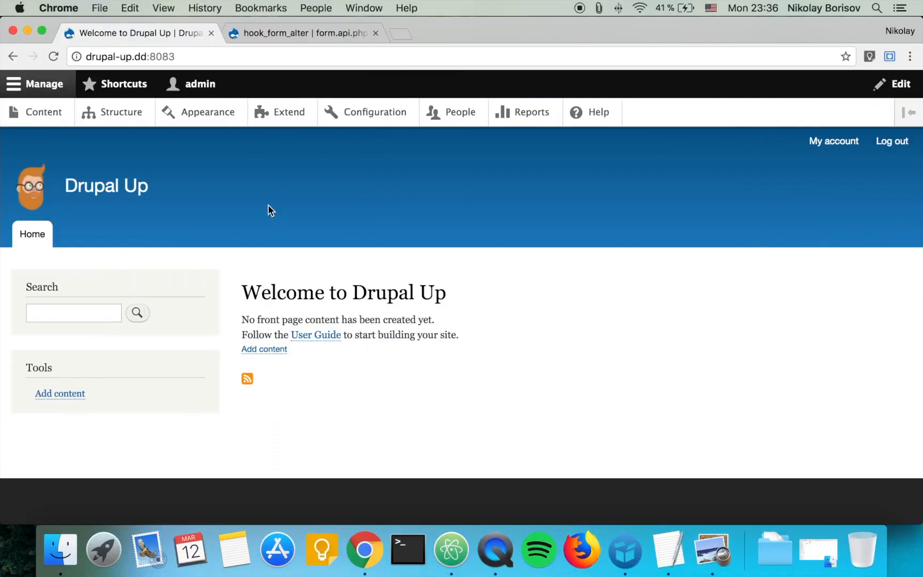
- Review the Drupal Up theme settings showing Doggie name Scooby Doo, then return to the site
left_click(207, 112)
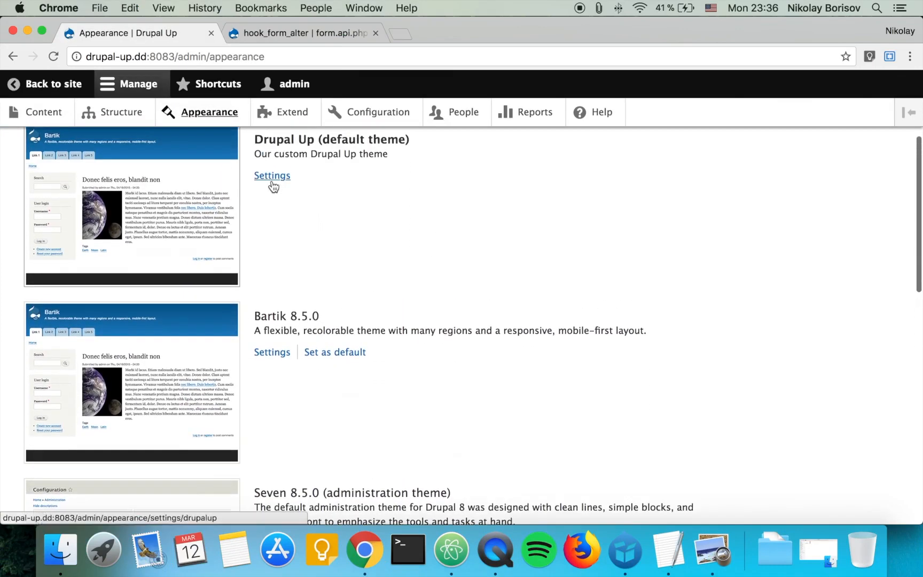
left_click(273, 175)
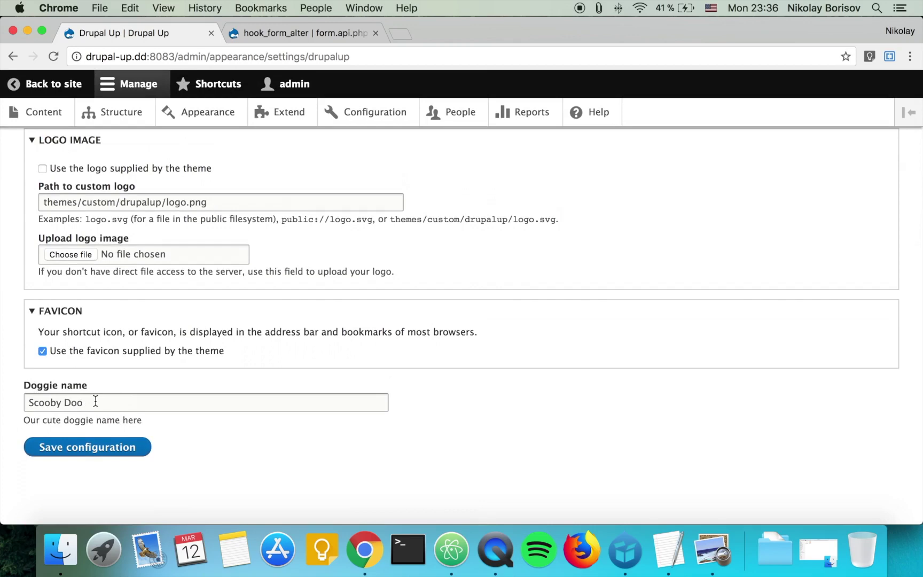
mouse_move(46, 79)
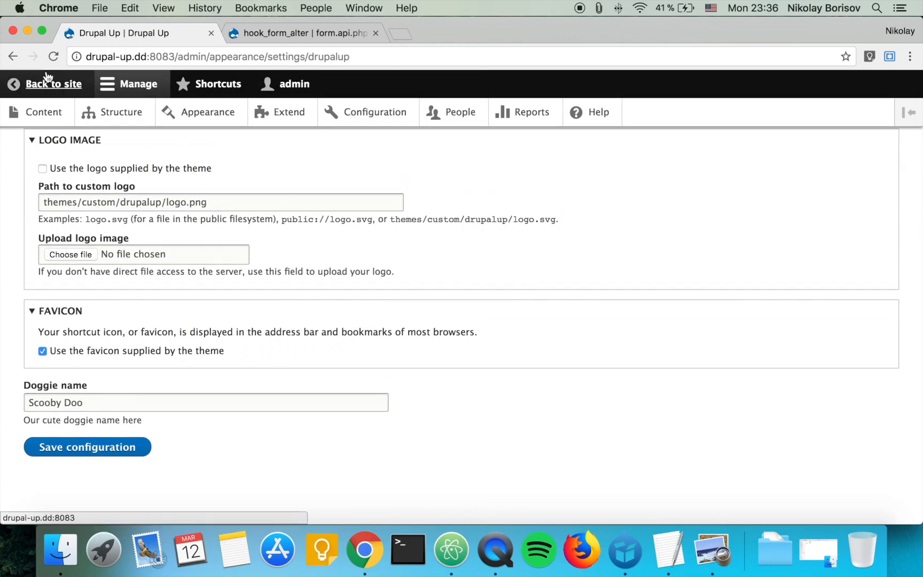
left_click(54, 84)
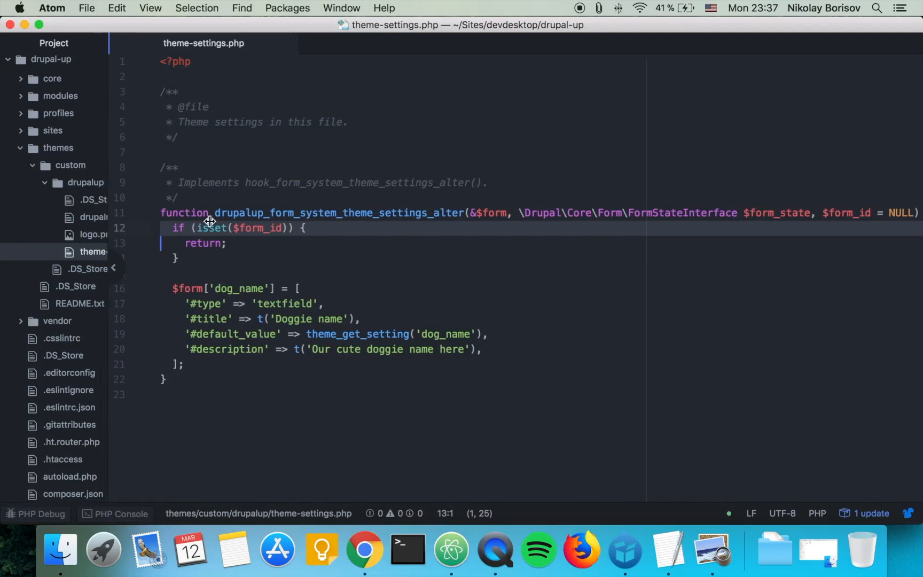
- Start a new file in the drupalup theme folder and name it drupalup.theme
right_click(80, 183)
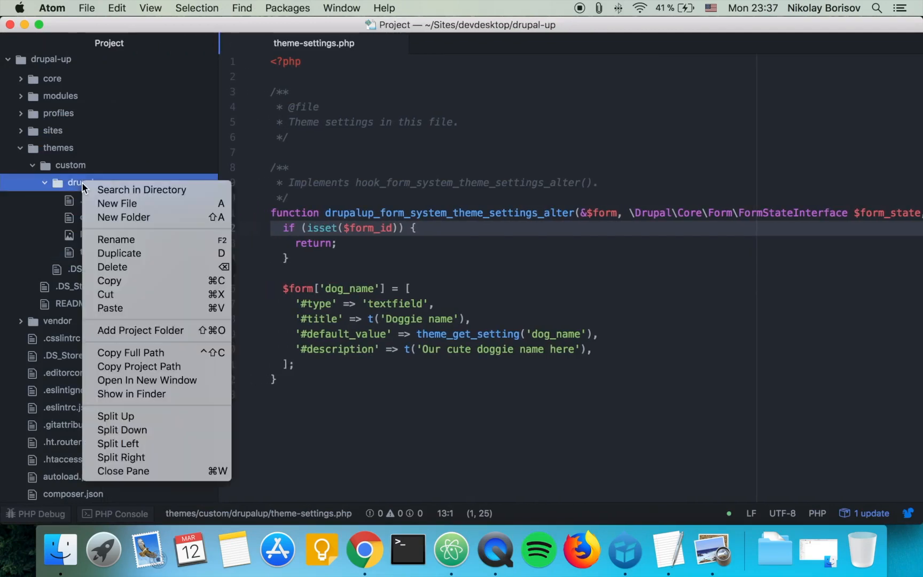
mouse_move(117, 202)
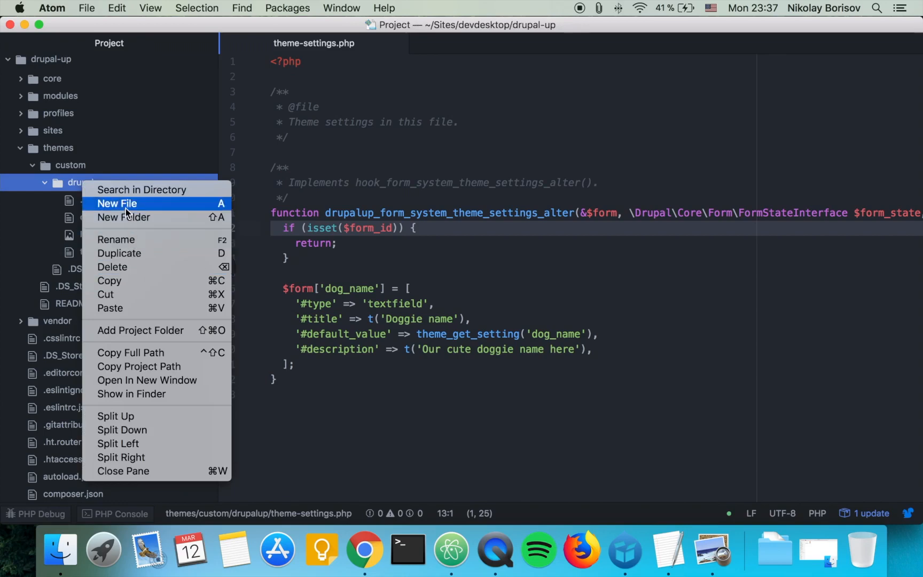
left_click(117, 203)
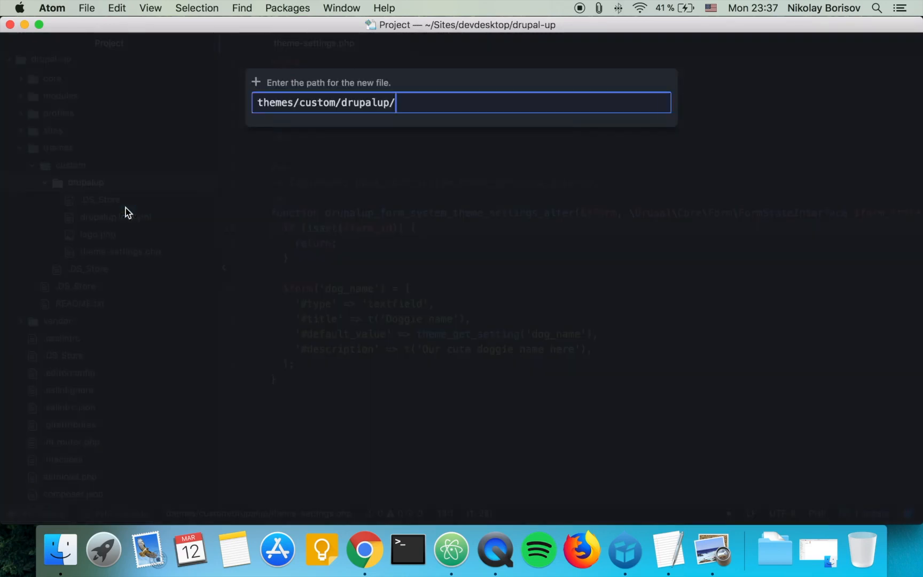
type("du")
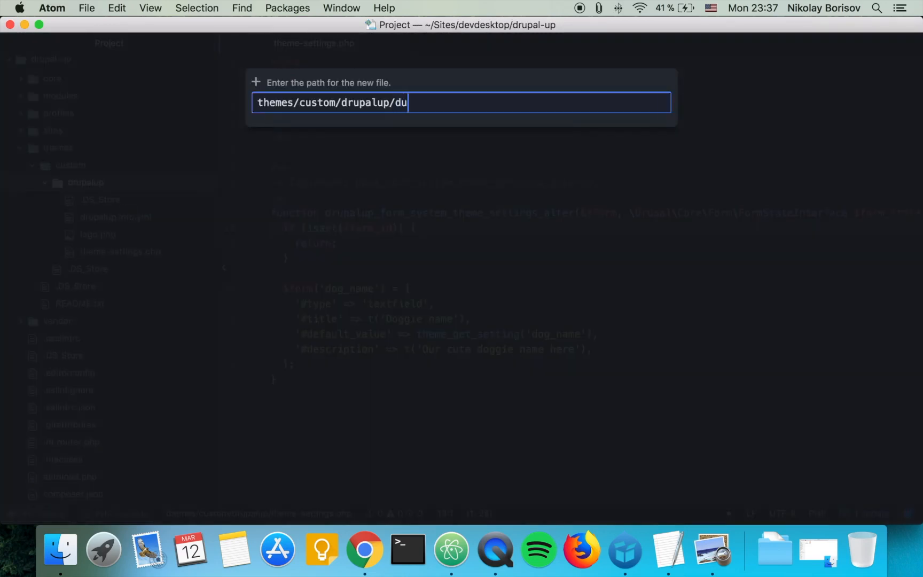
type("rupalup.them")
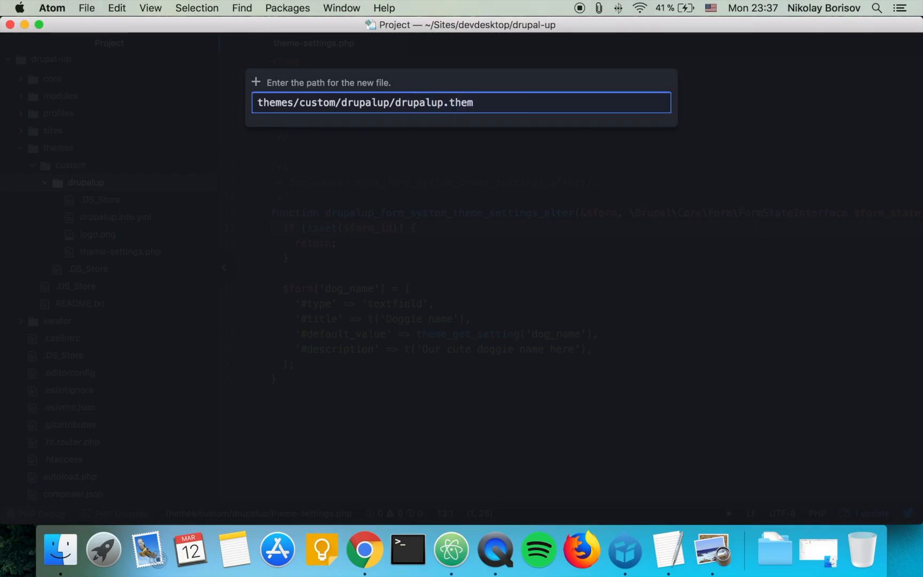
- Create drupalup.theme with <?php and an empty function drupalup_preprocess_page() { }
key("Enter")
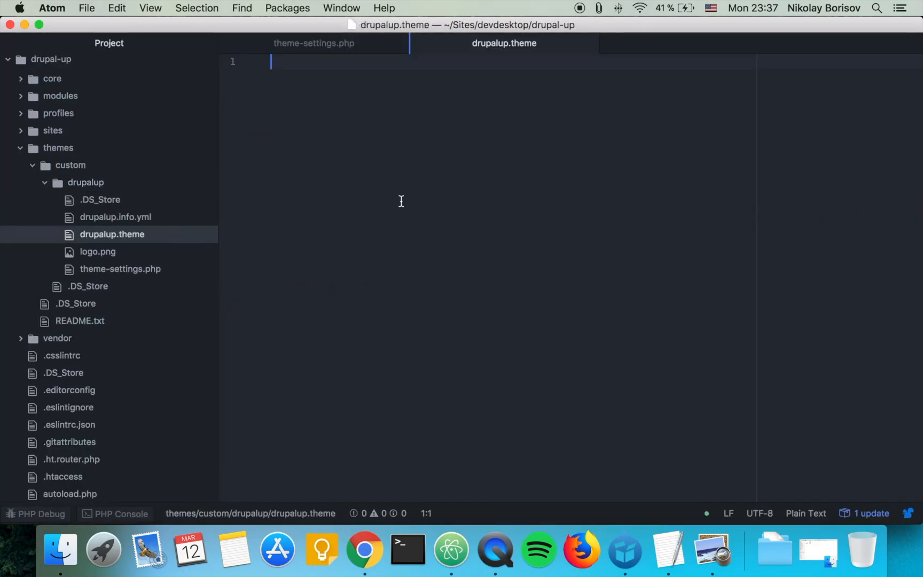
type("<?php")
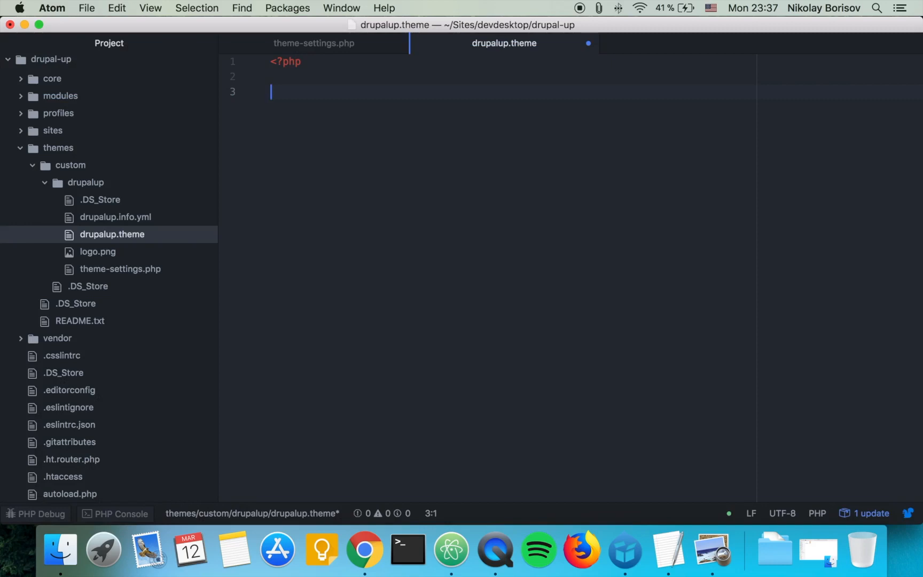
type("function")
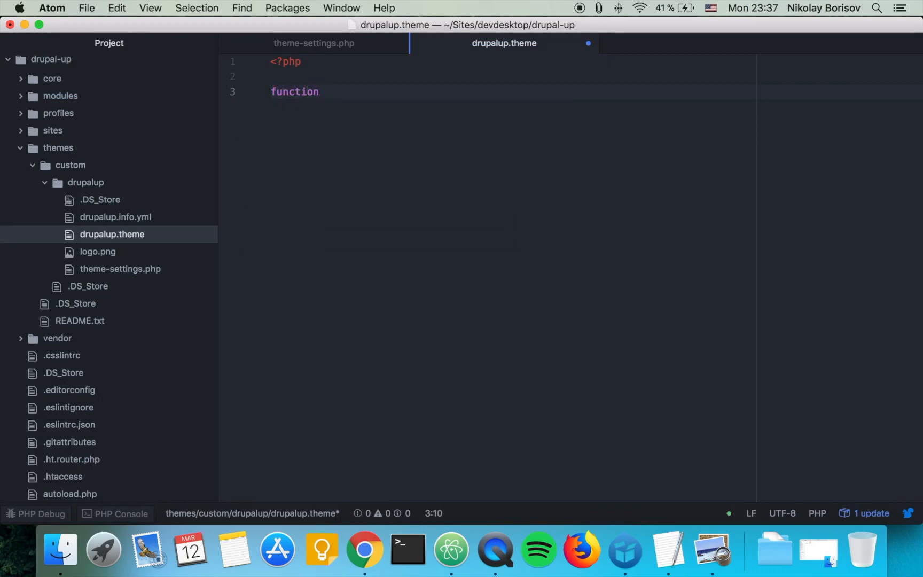
type("dr")
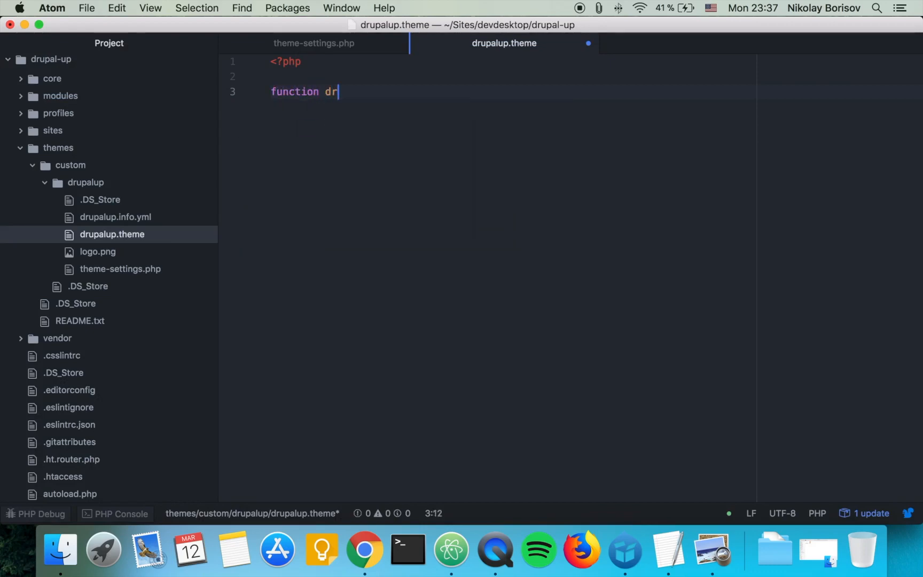
type("upalup")
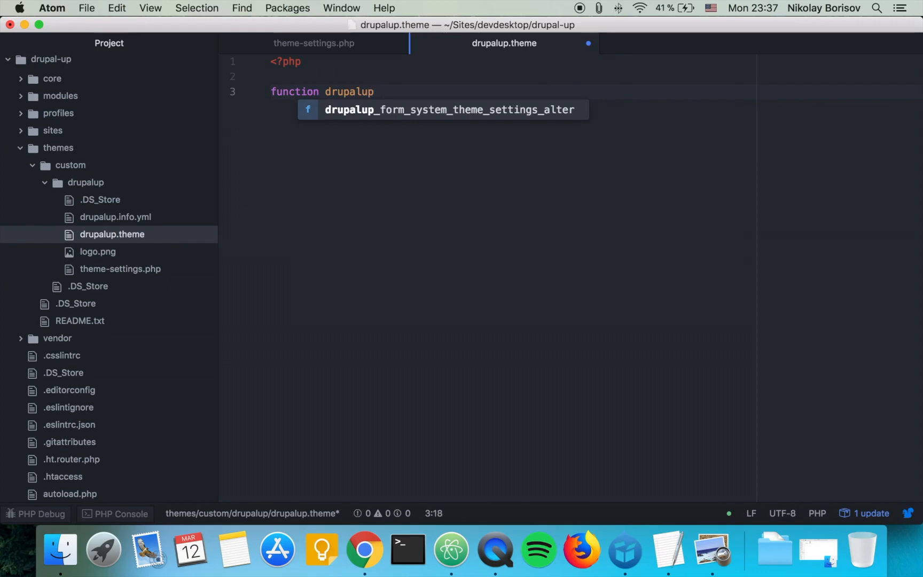
type("_prepo")
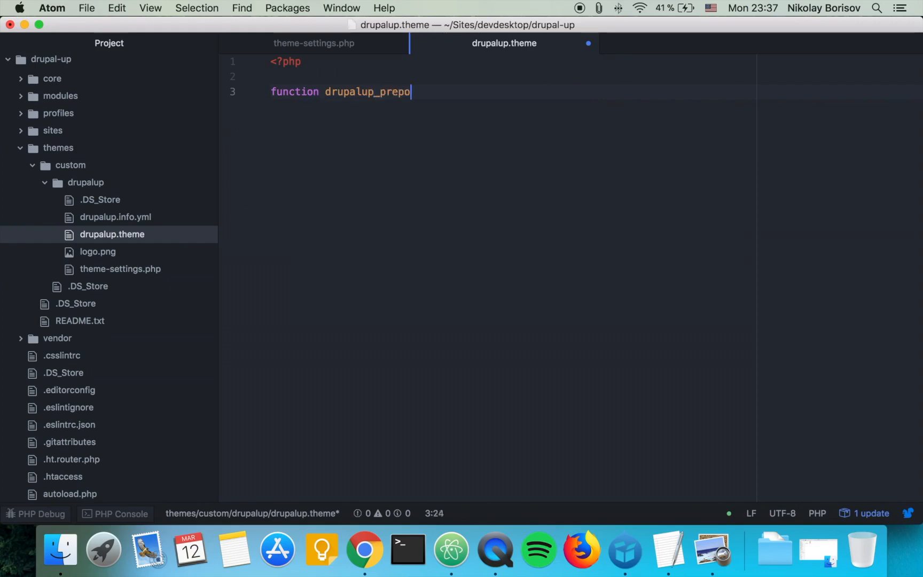
type("cess.")
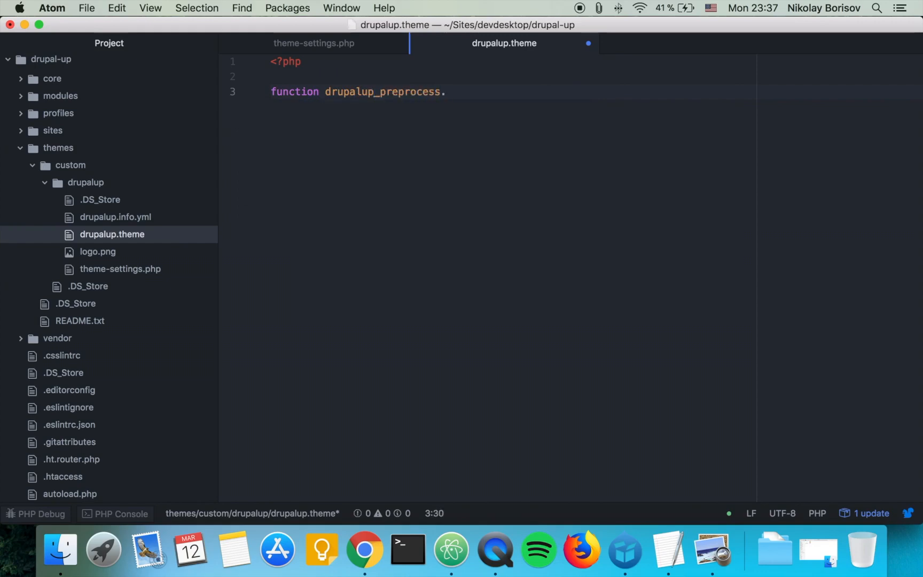
type("_page")
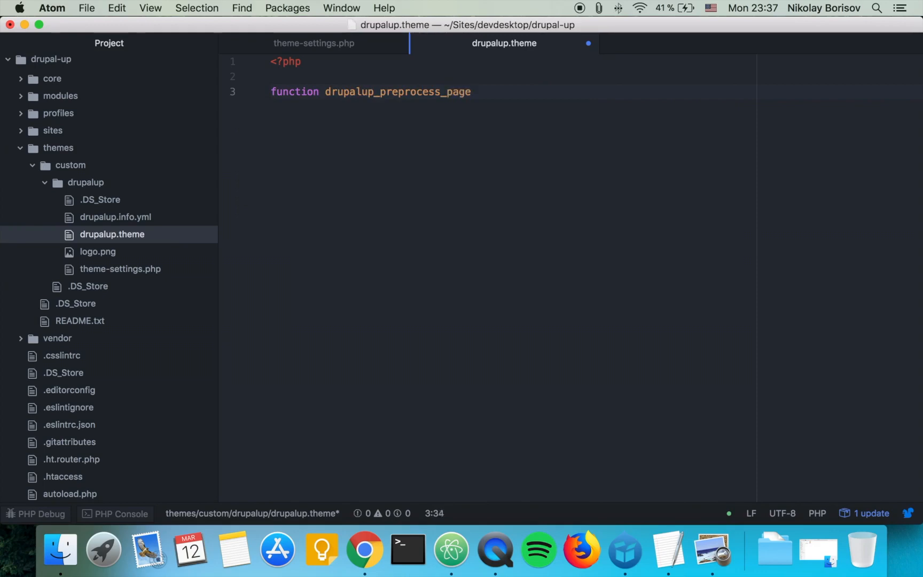
type("() {")
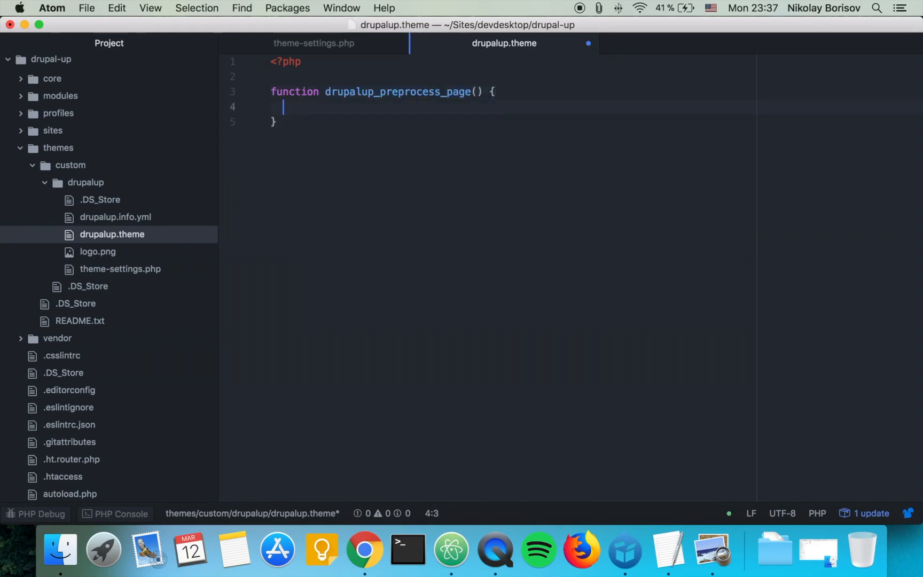
- Give drupalup_preprocess_page the by-reference parameter &$variables
left_click(280, 92)
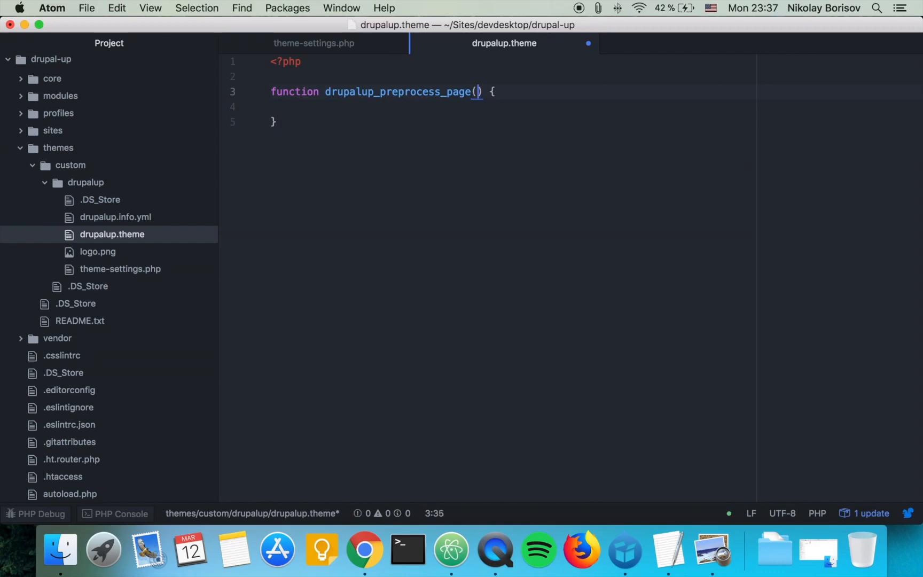
type("^v")
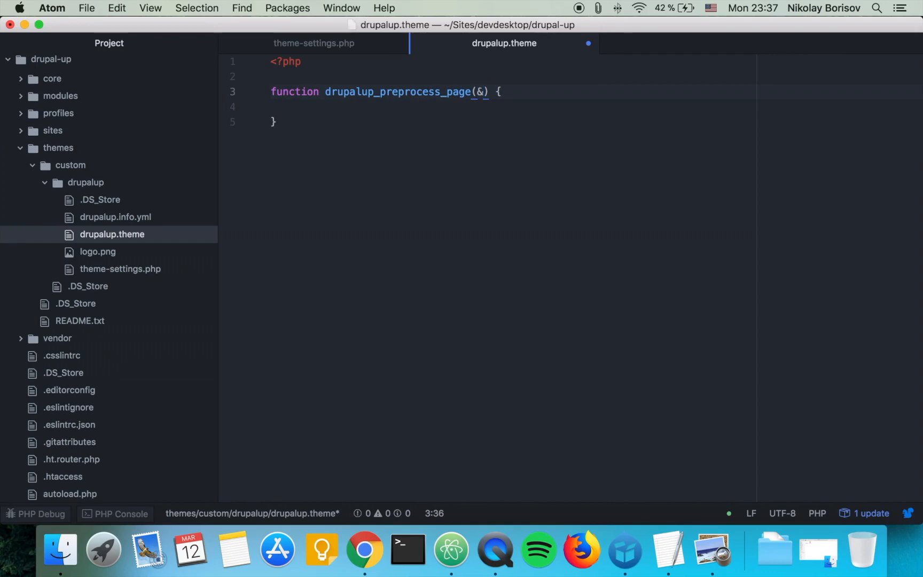
type("$")
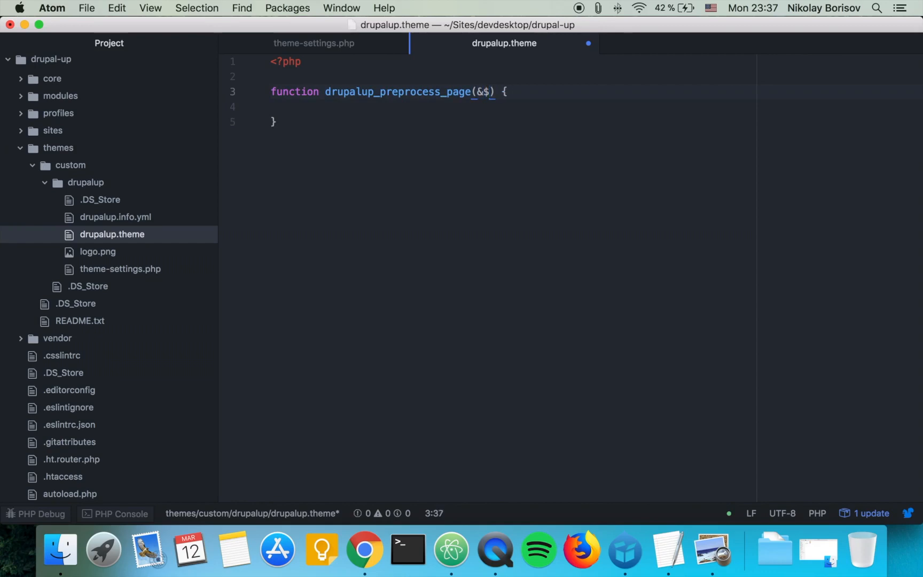
type("variables")
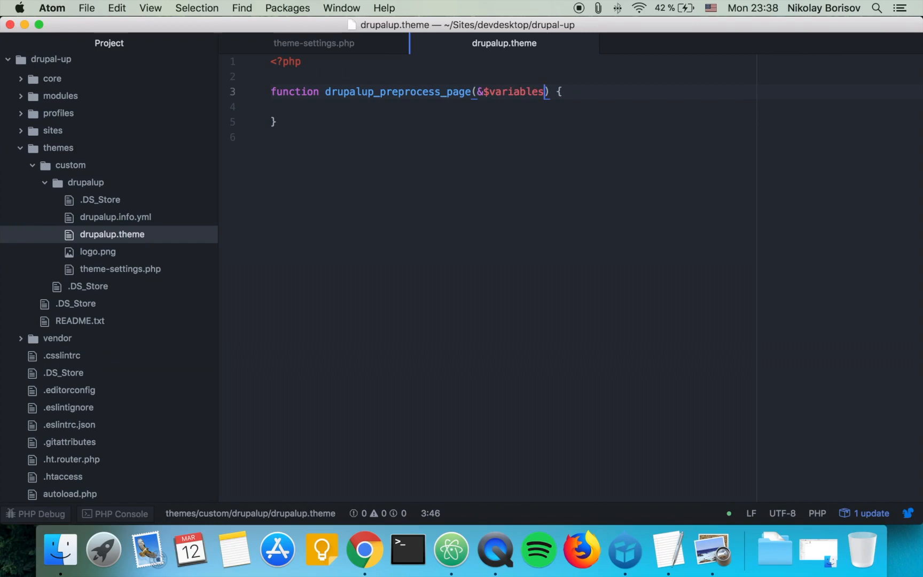
- Add an Implements hook_preprocess_page() docblock comment above the function
key("Enter")
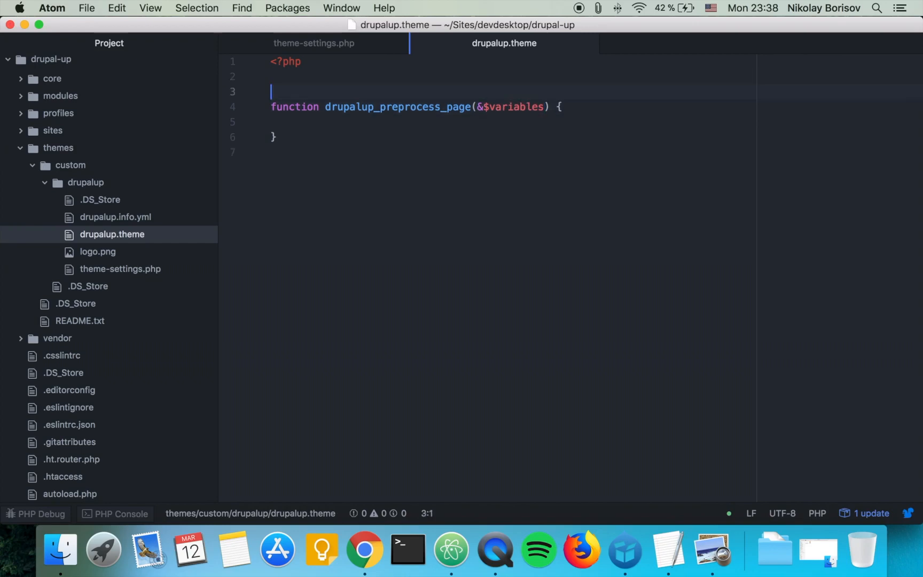
type("/**")
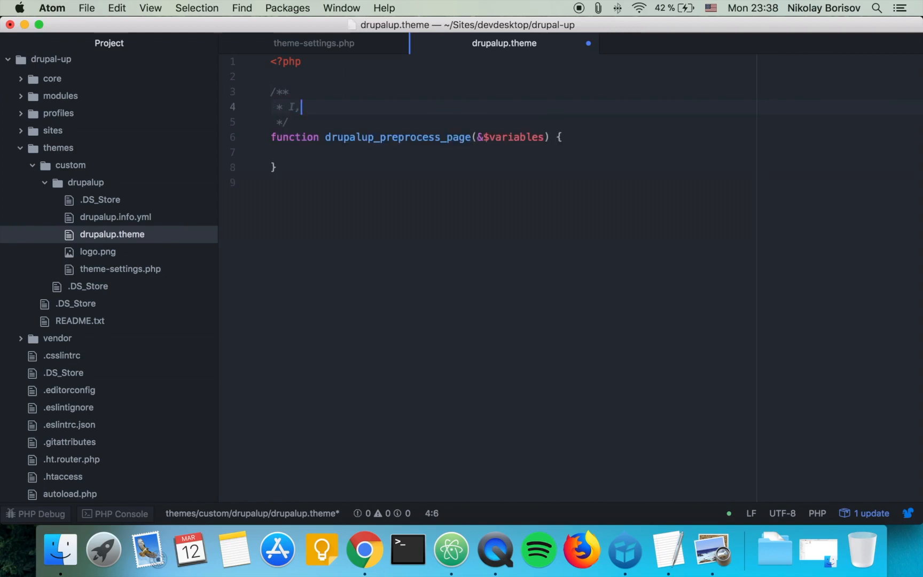
type("mplements")
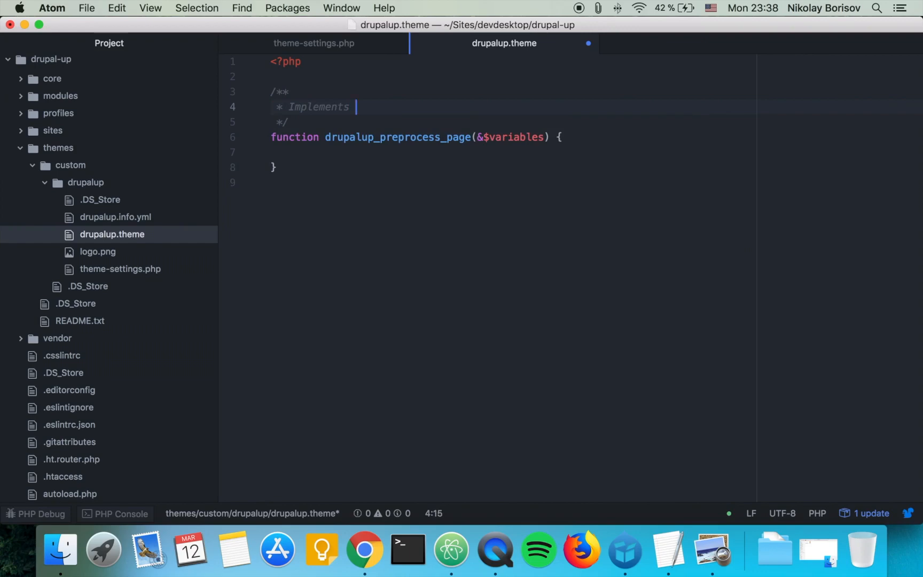
type("hook_")
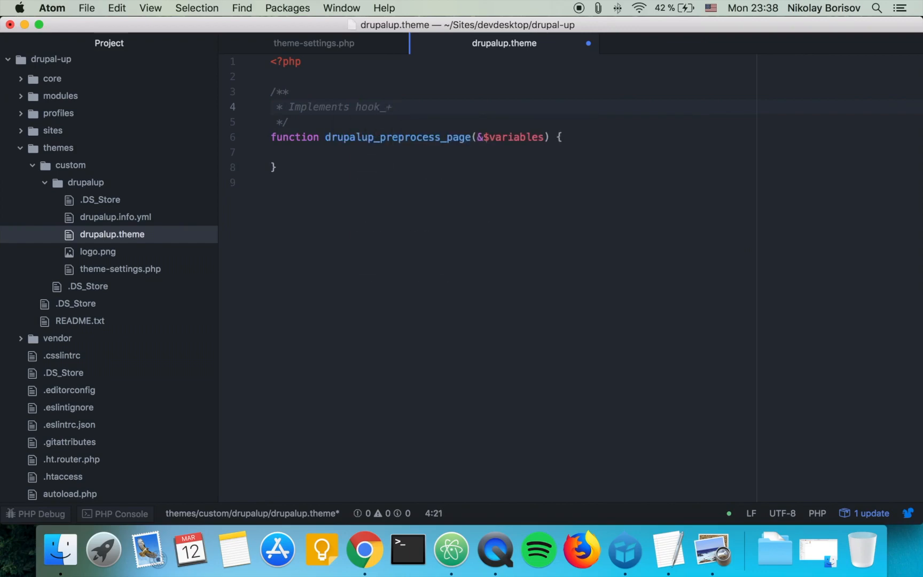
type("prep")
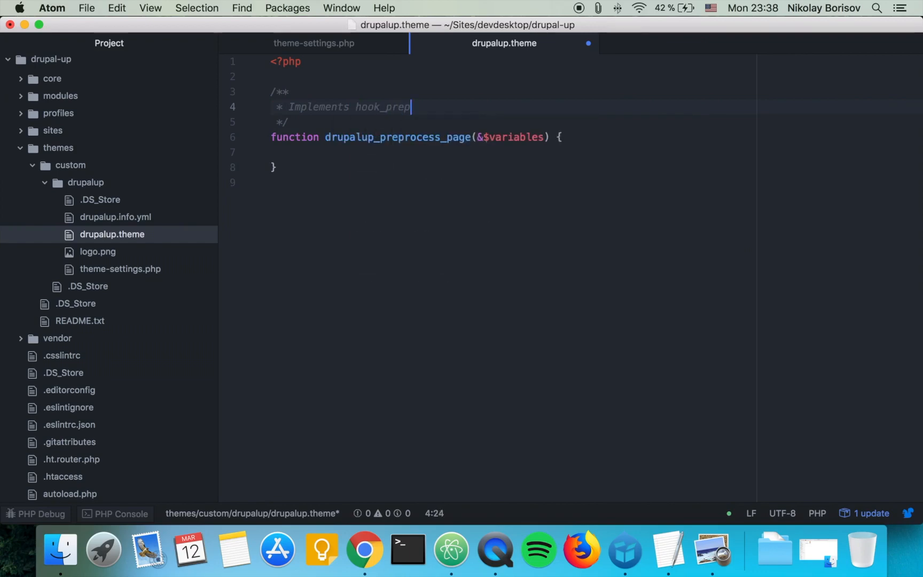
type("rocess_")
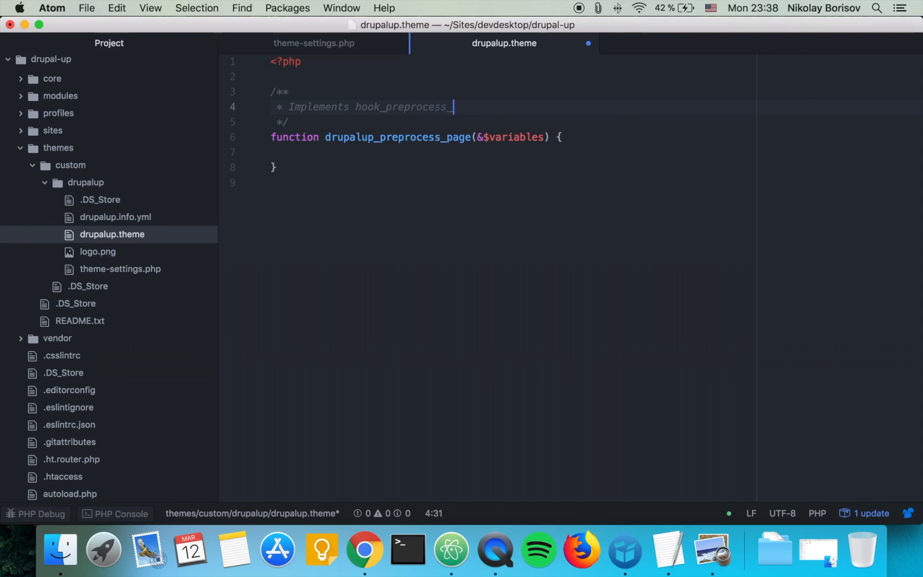
type("page()")
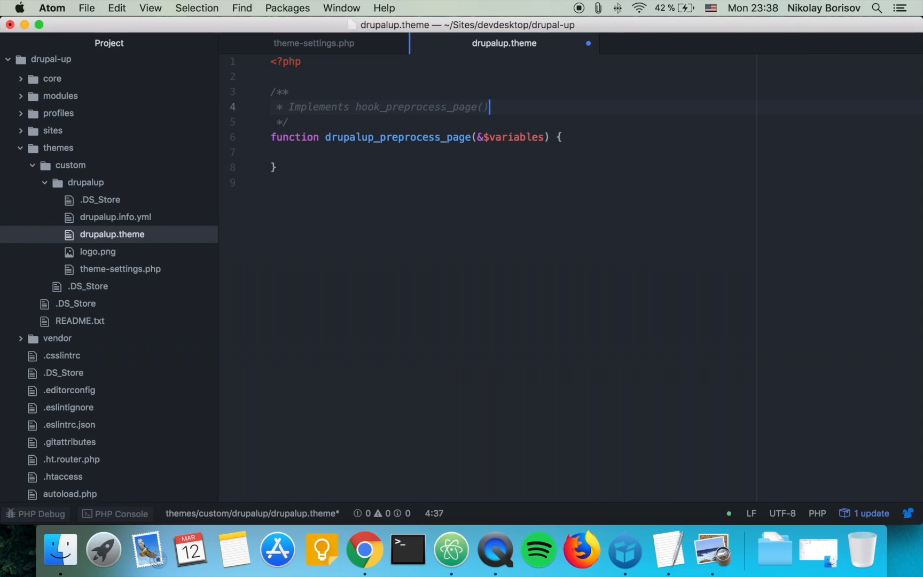
type(".")
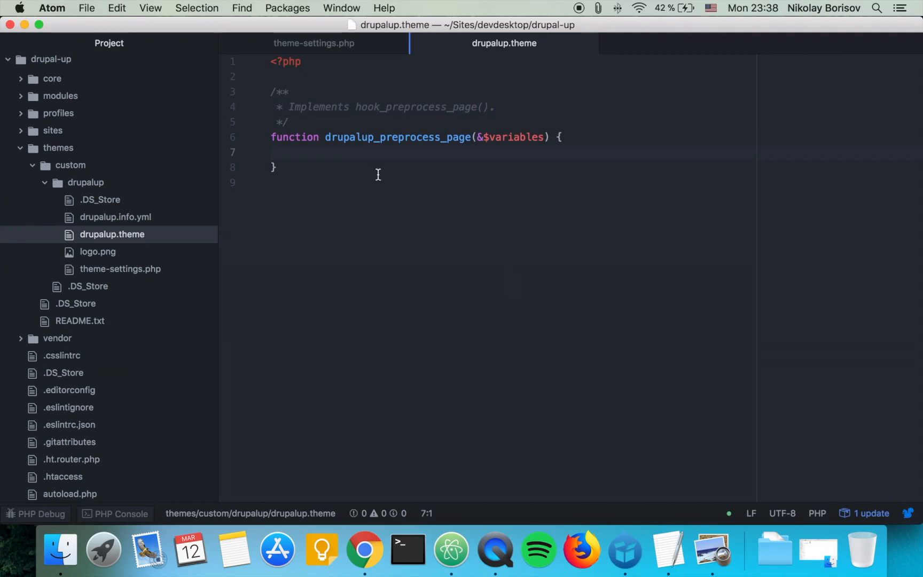
- Set $variables['dog_name'] = theme_get_setting('dog_name'); in the function body and save
type("$")
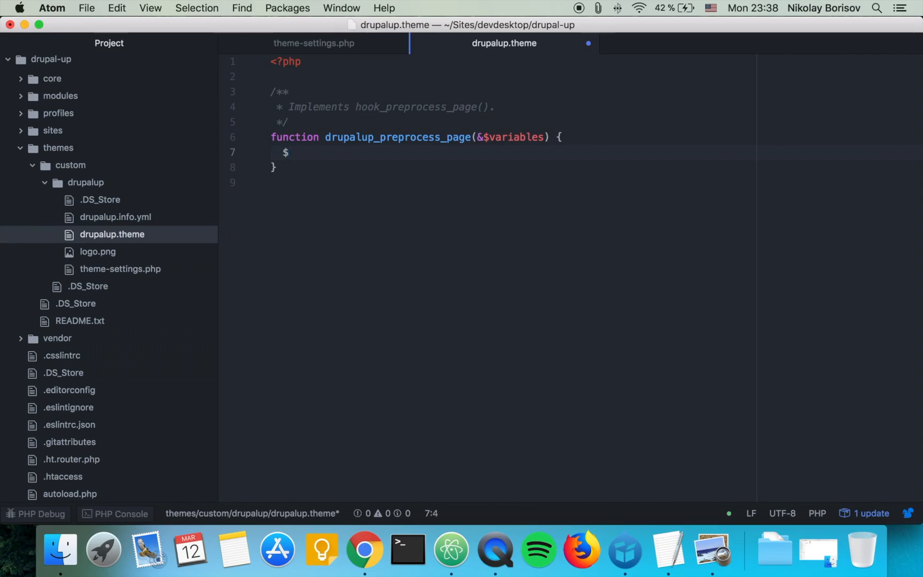
type("variables")
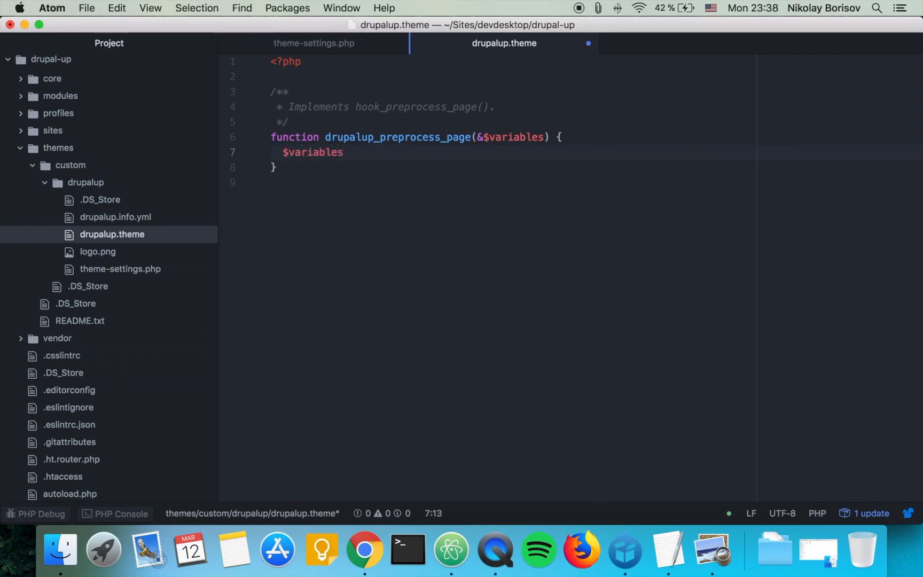
type("['do']")
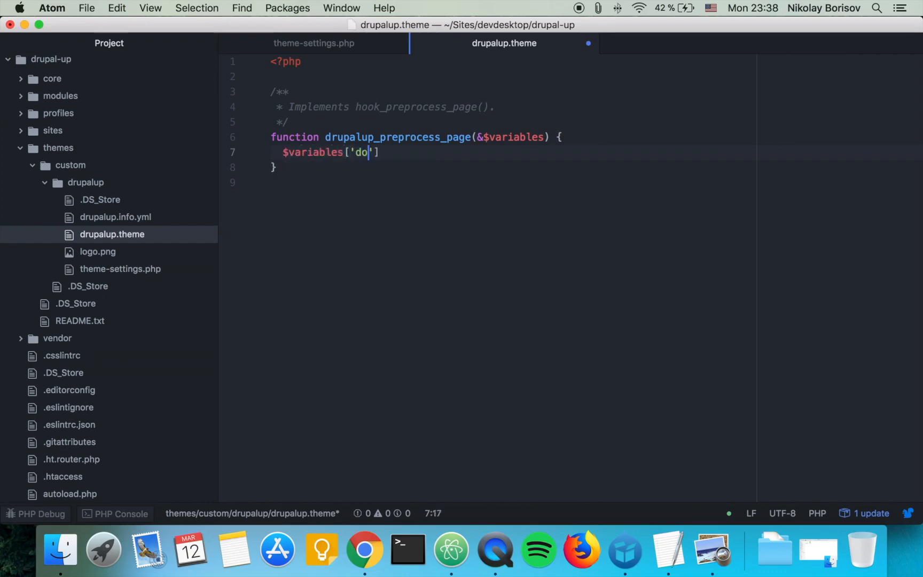
type("ggie_")
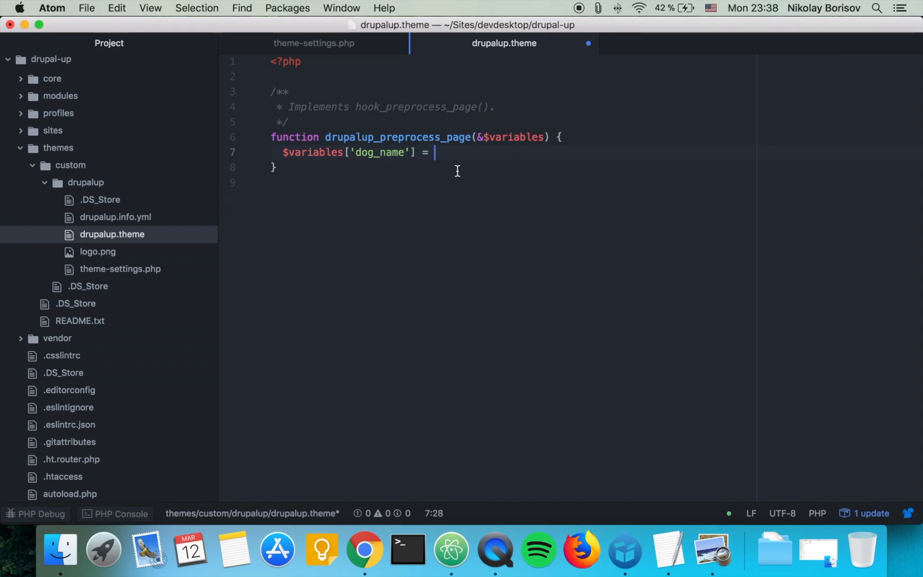
type("th")
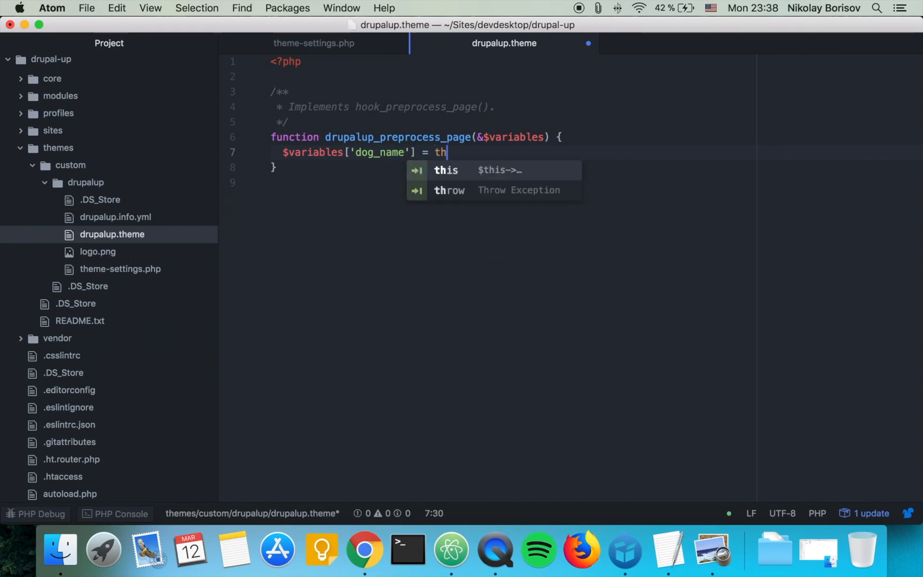
type("eme_get")
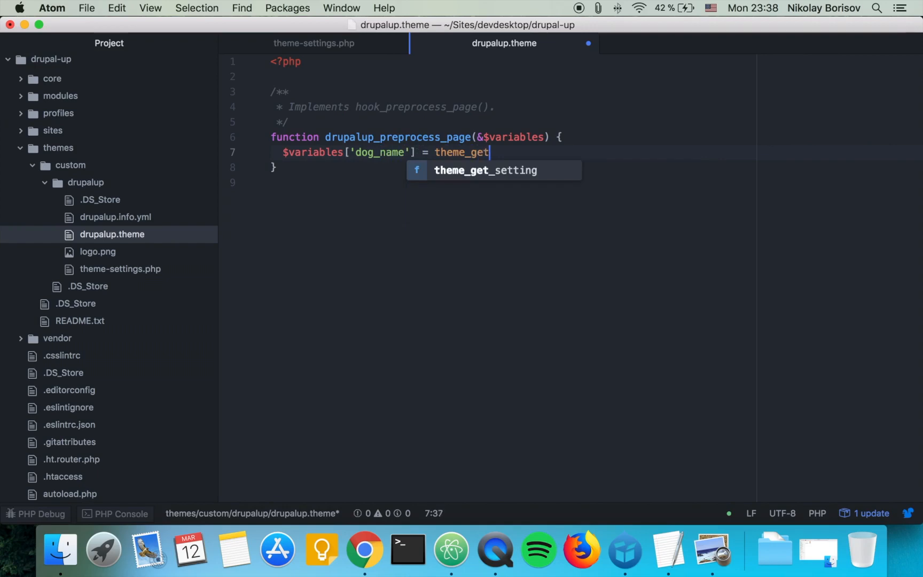
type("_setting(")
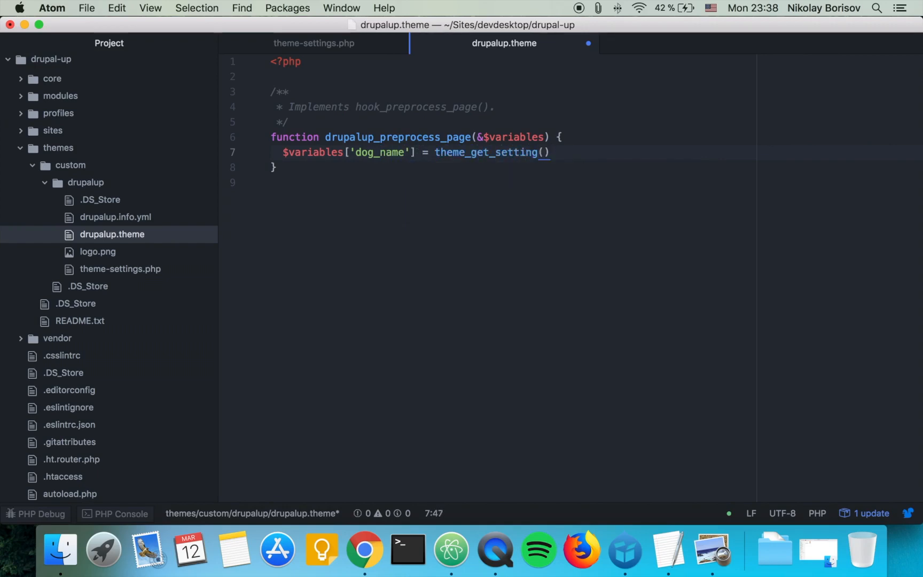
type("'';")
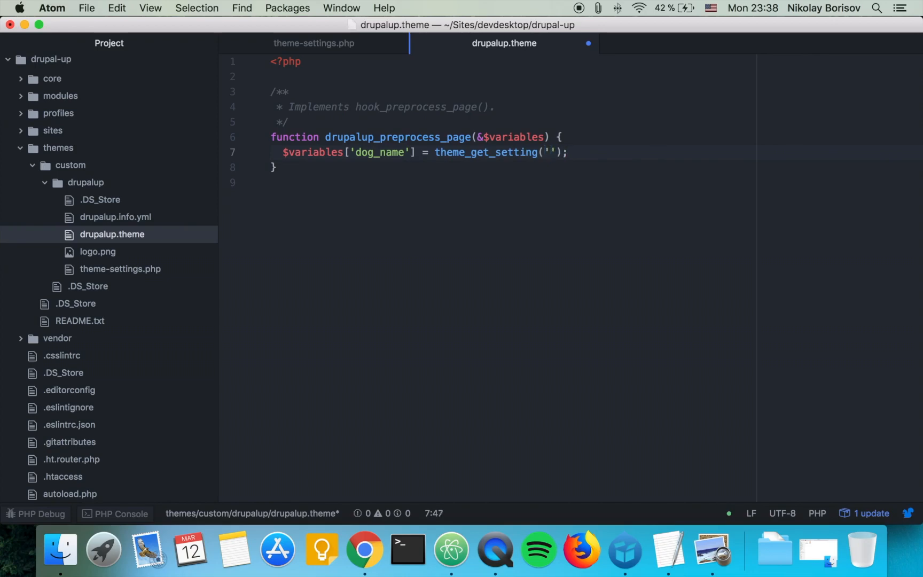
type("dog_name")
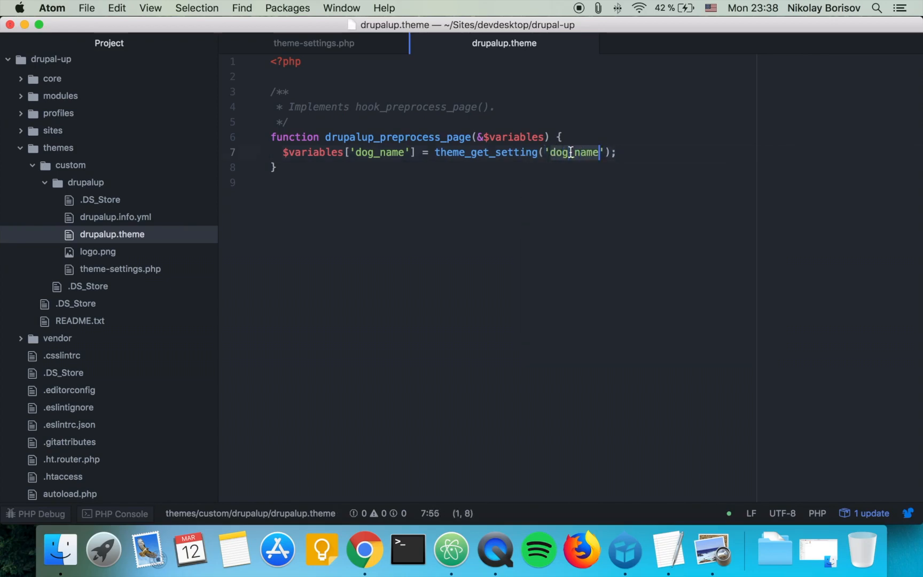
left_click(314, 44)
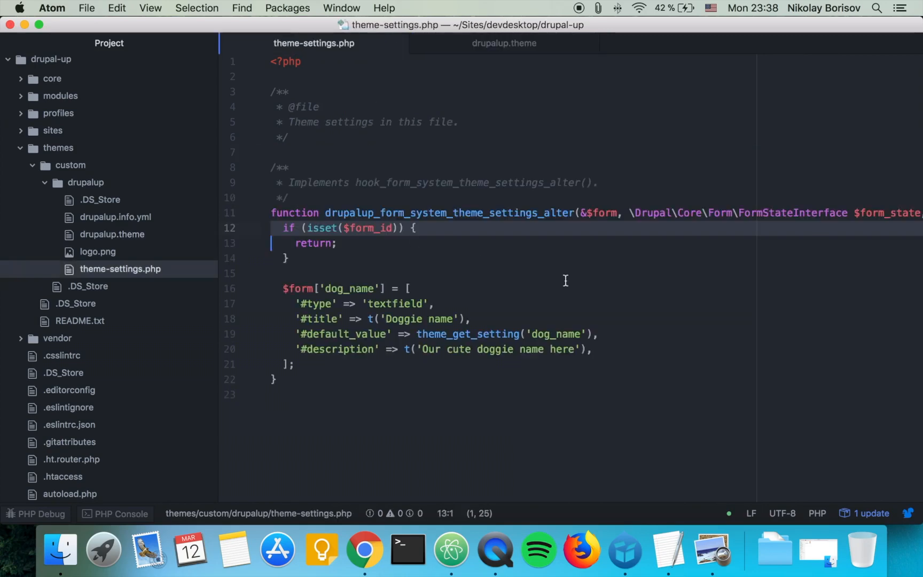
mouse_move(556, 334)
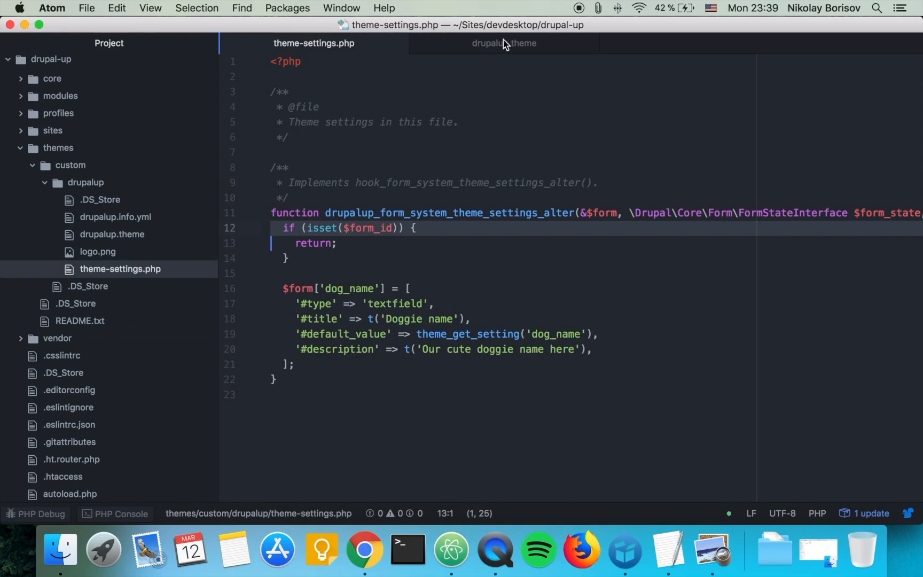
left_click(504, 44)
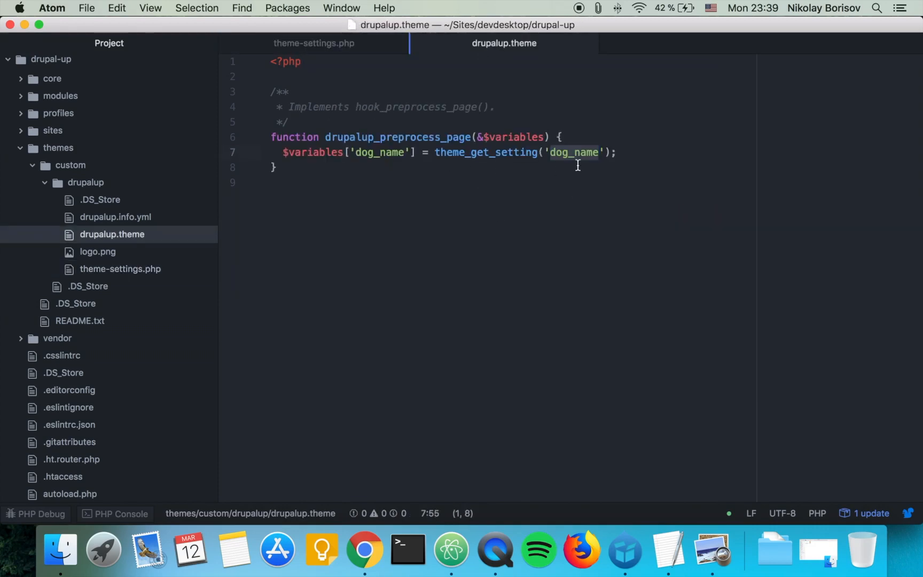
left_click(577, 152)
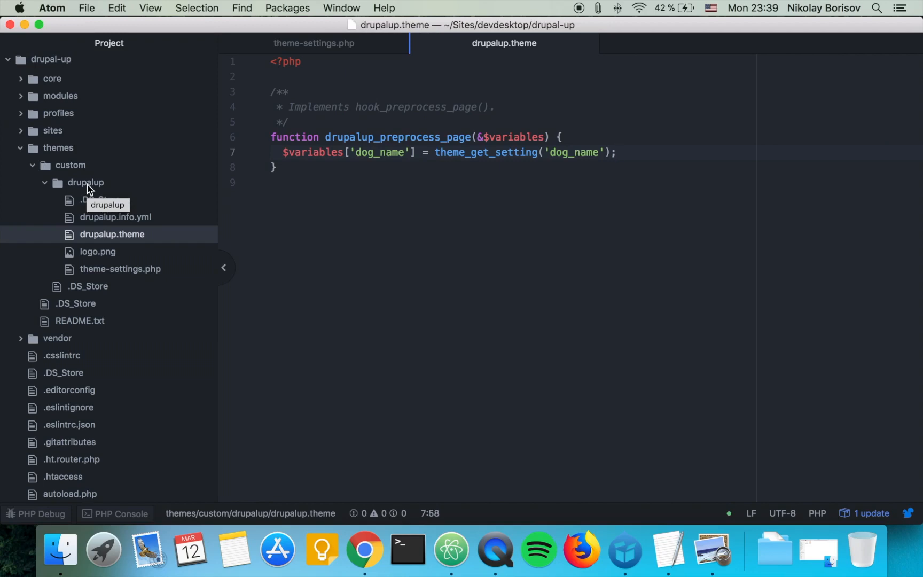
- Open drupalup.info.yml and start a new templates folder in the drupalup theme
left_click(115, 217)
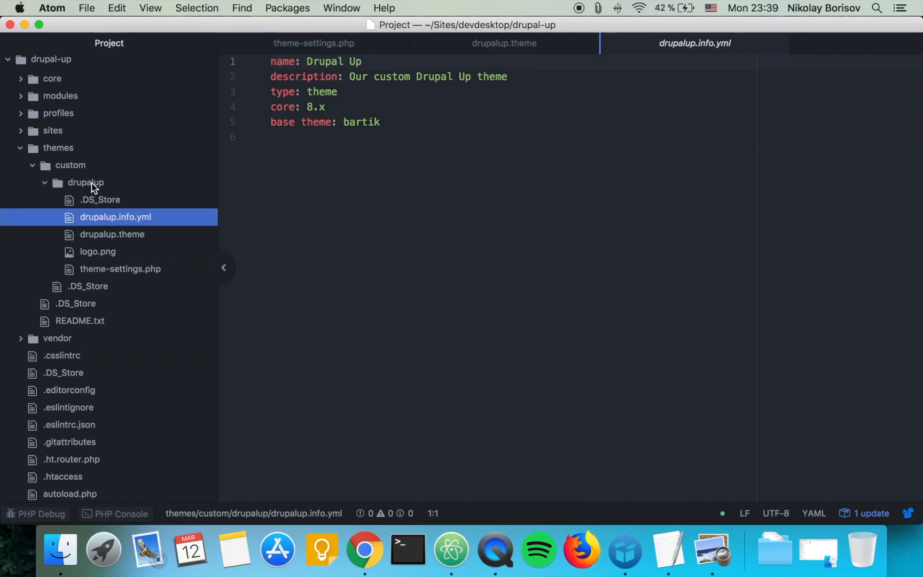
right_click(85, 183)
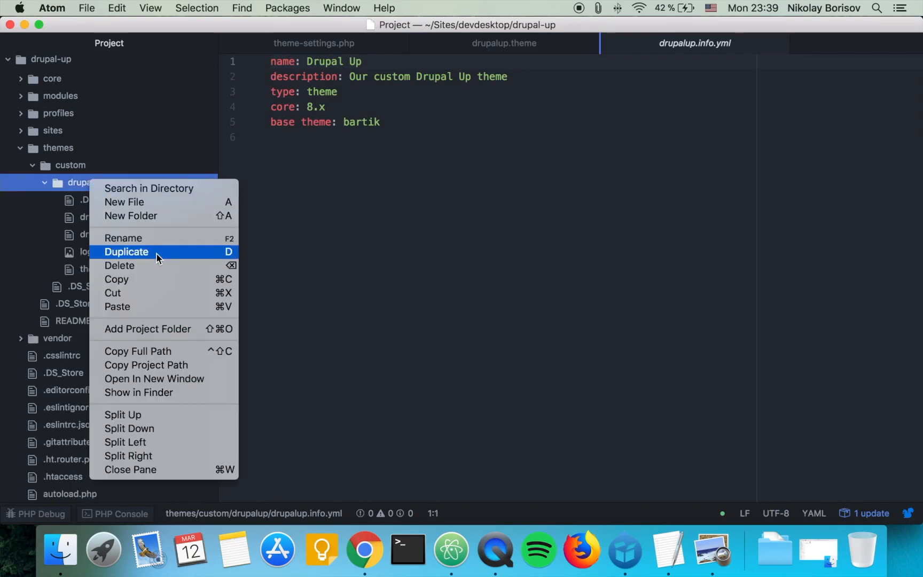
left_click(131, 216)
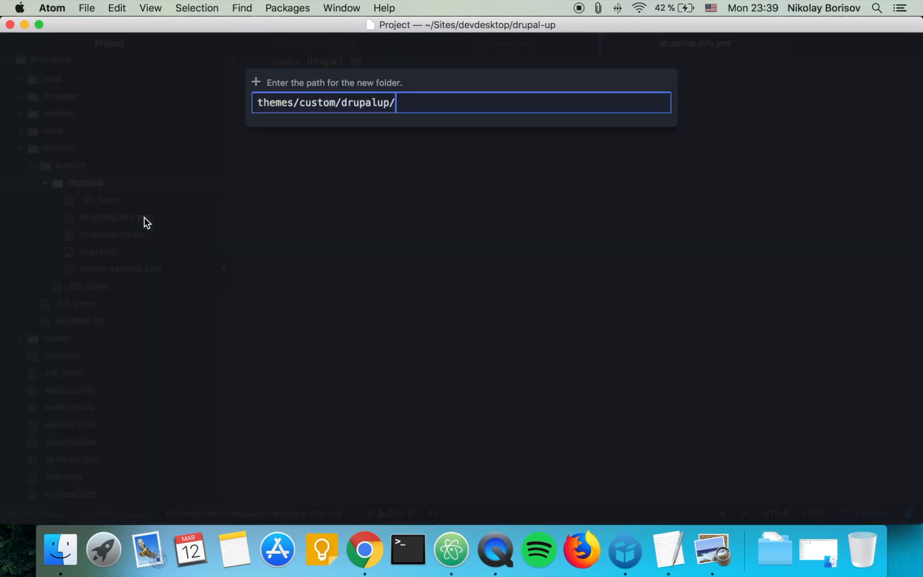
type("templa")
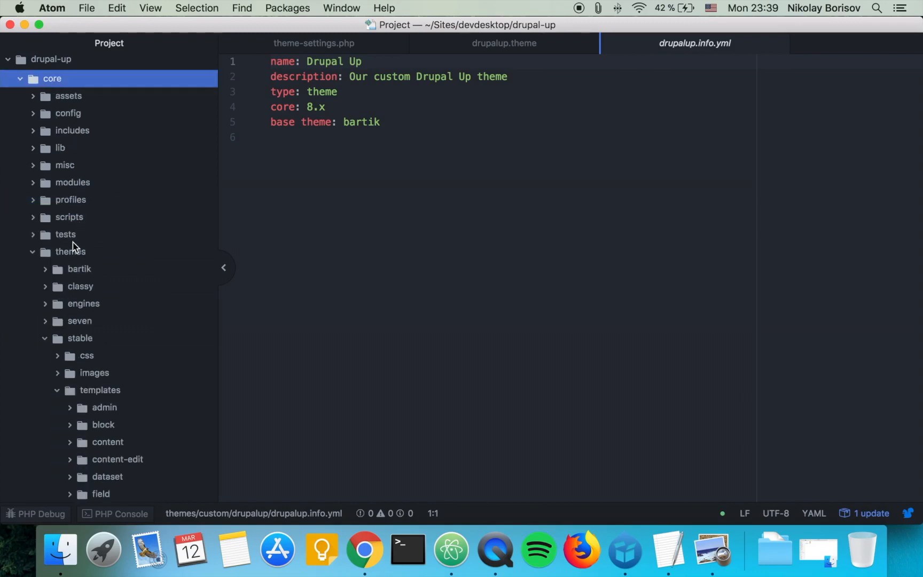
- Copy bartik's page.html.twig into the drupalup theme's templates folder
left_click(80, 270)
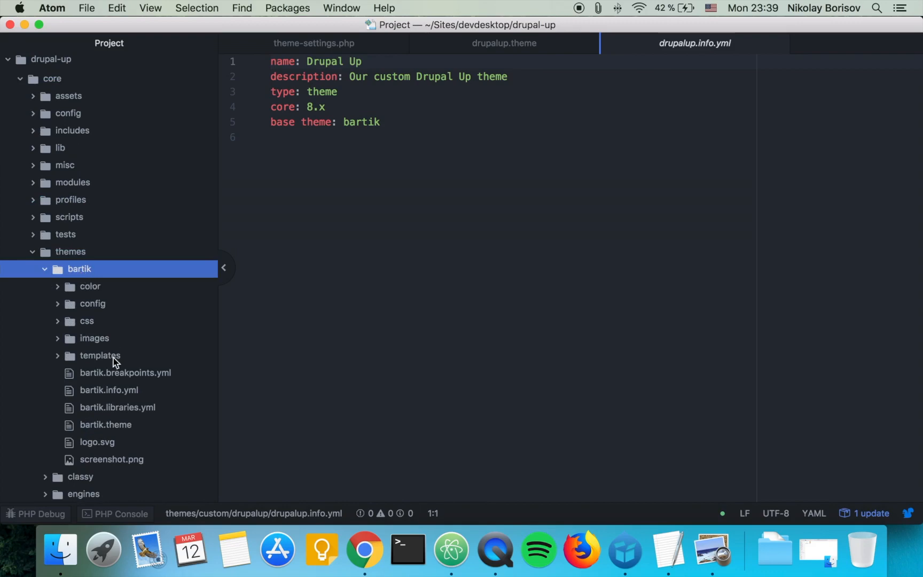
left_click(100, 356)
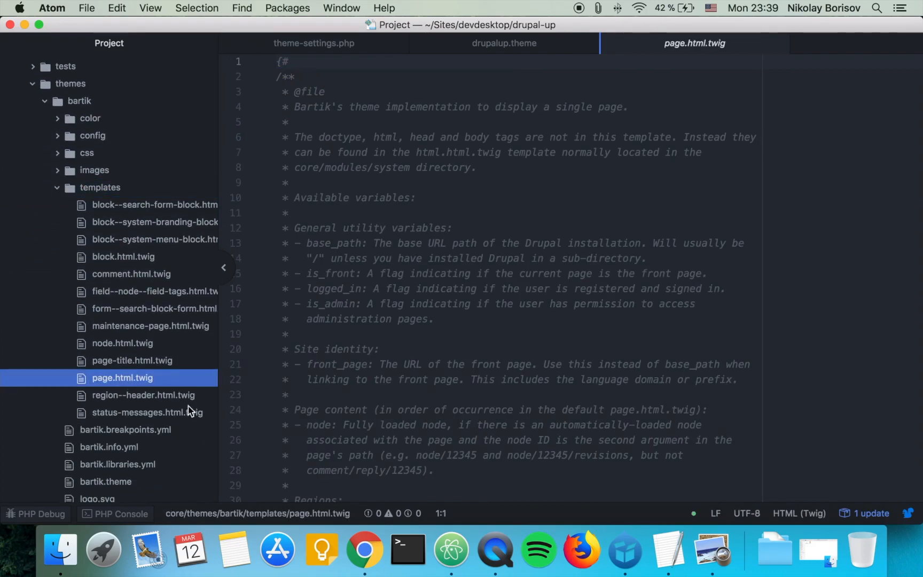
mouse_move(210, 121)
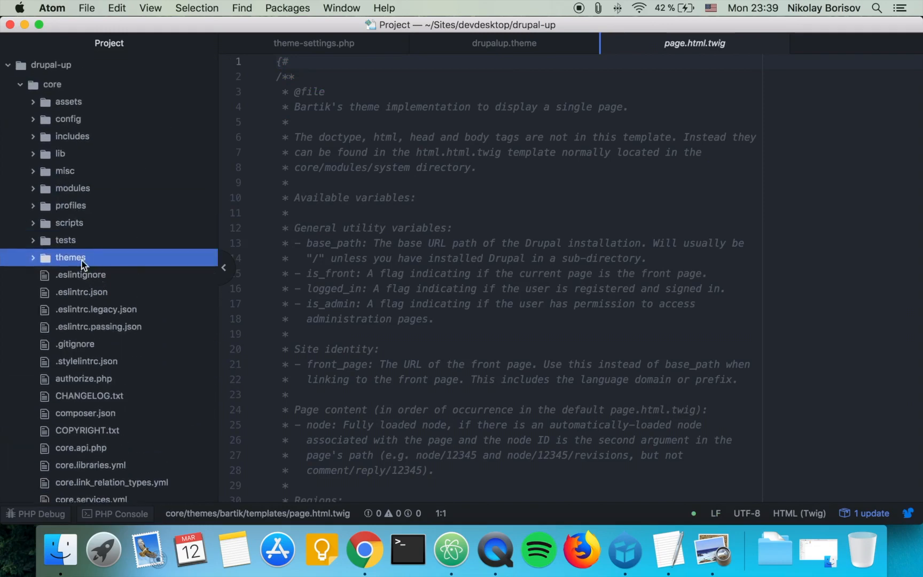
left_click(70, 258)
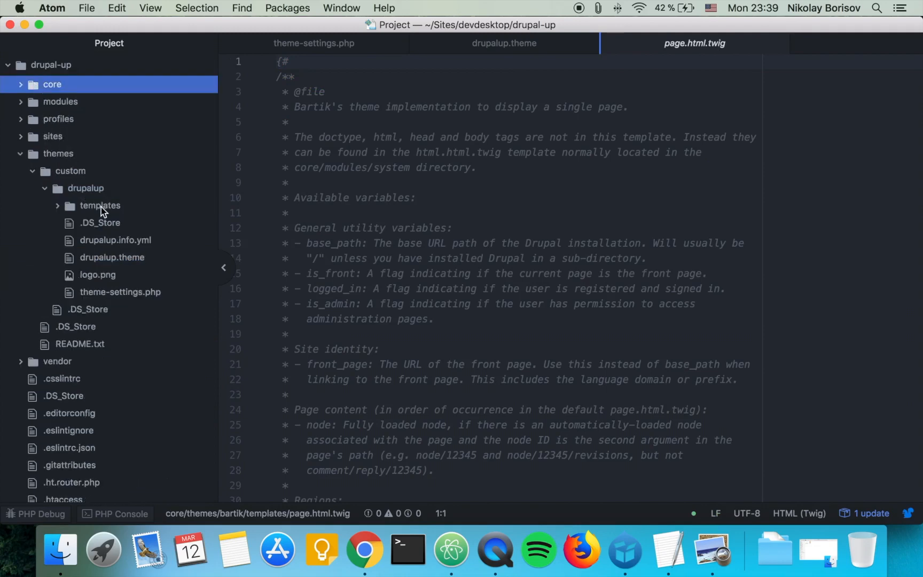
right_click(100, 207)
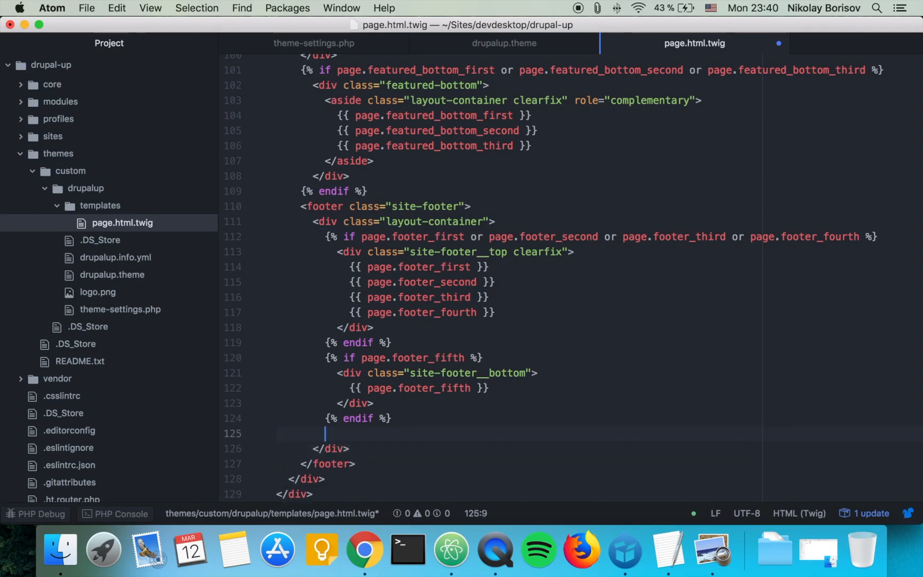
- In the footer add {% if dog_name is defined %} printing Our doggie is called {{ dog_name }}
type("{}")
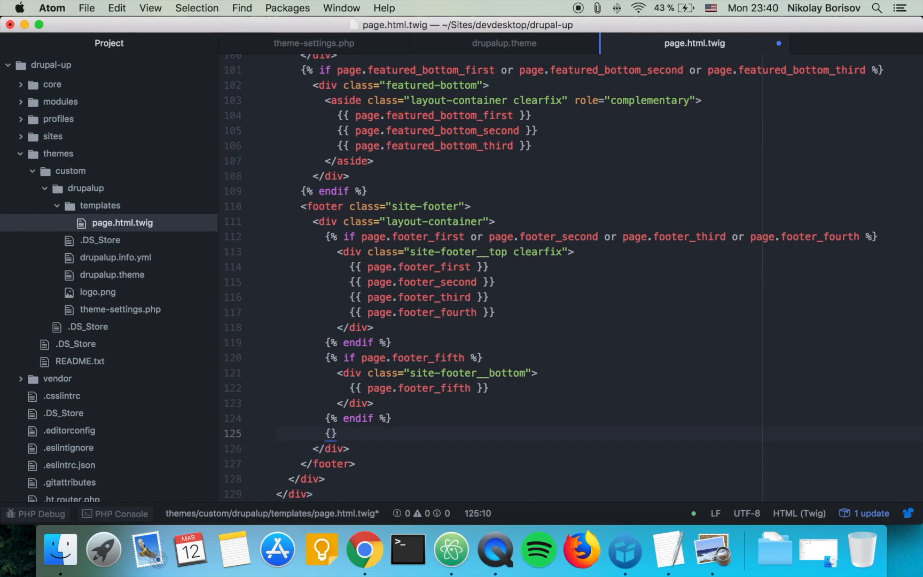
type("% if")
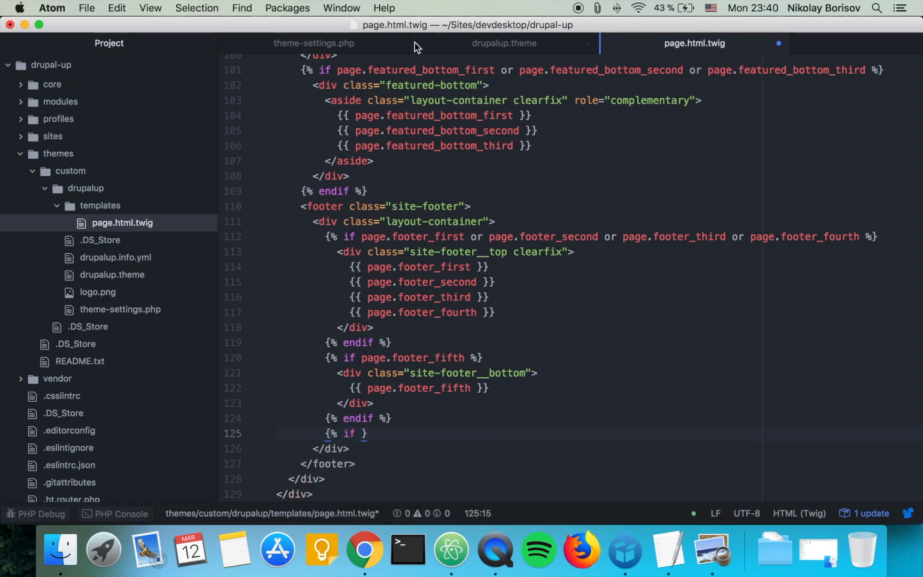
left_click(505, 44)
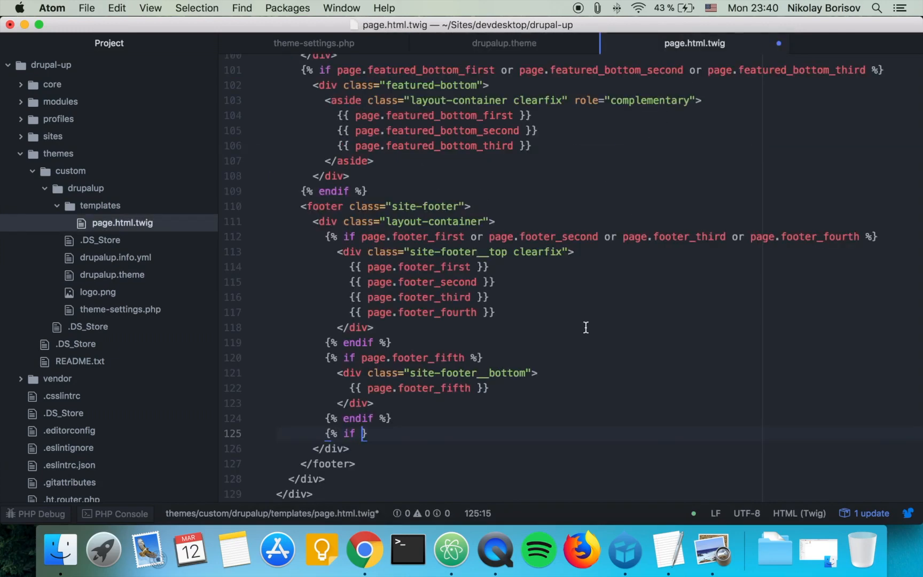
type("dog_name is")
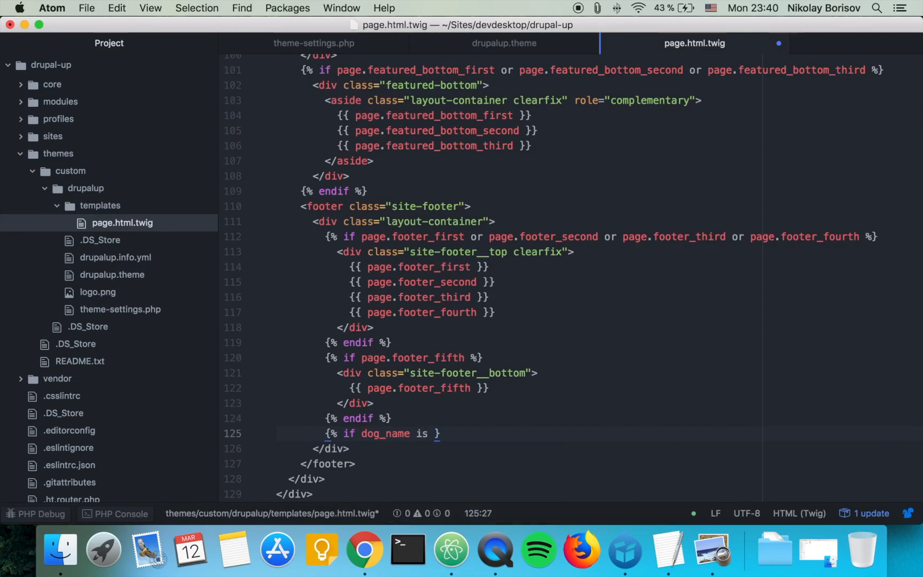
type("defined")
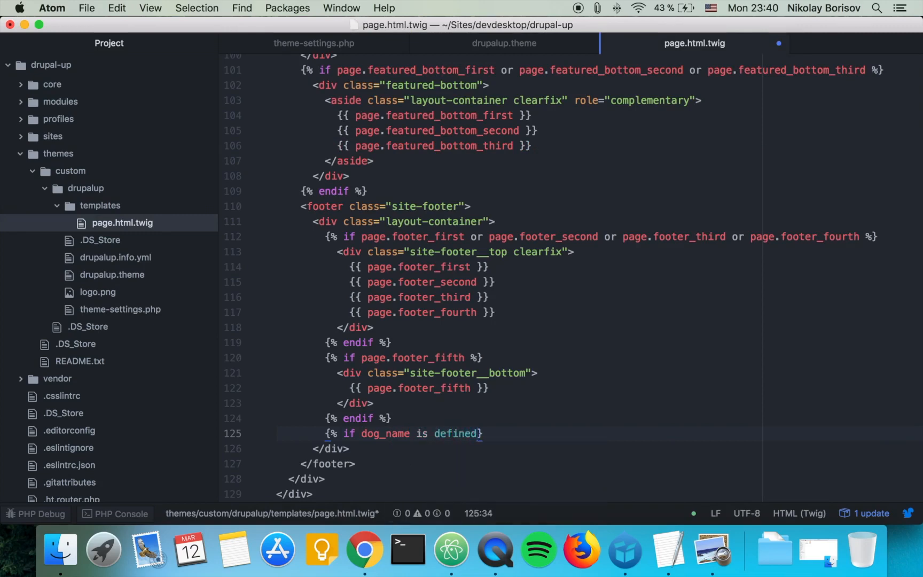
type("\" \"")
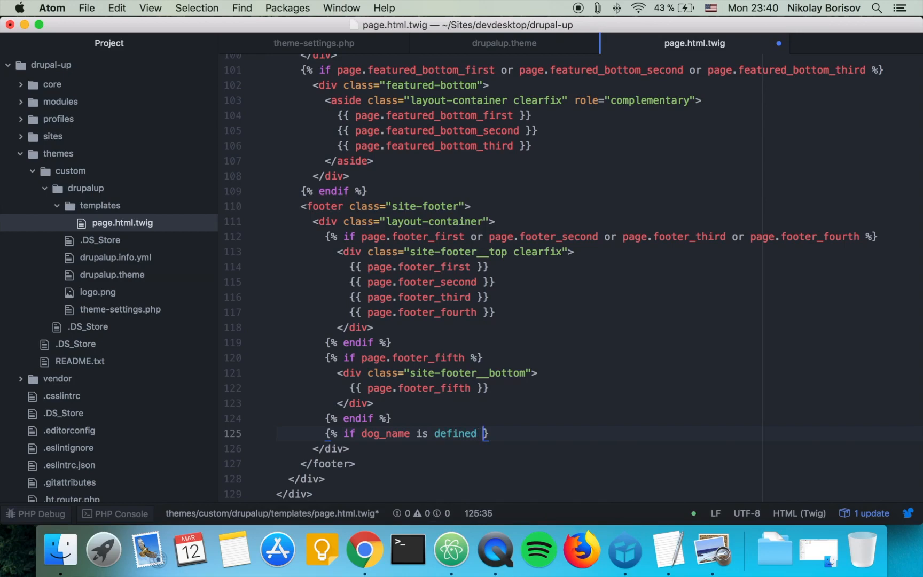
type("%")
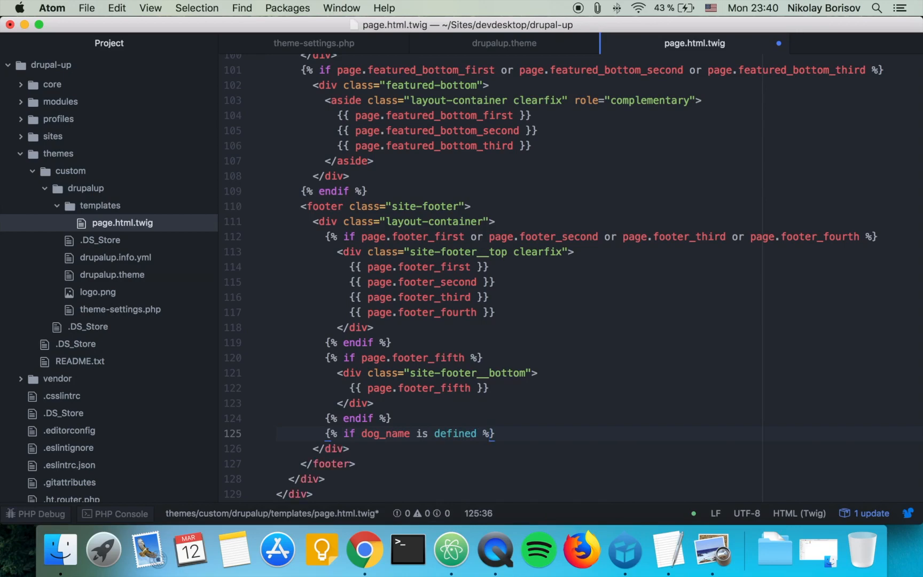
key("Enter")
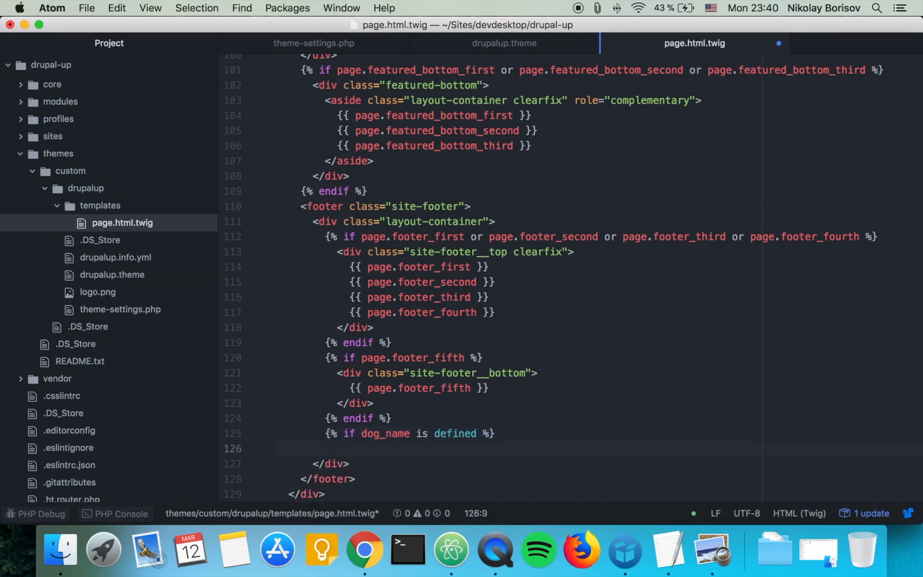
type("{{}}")
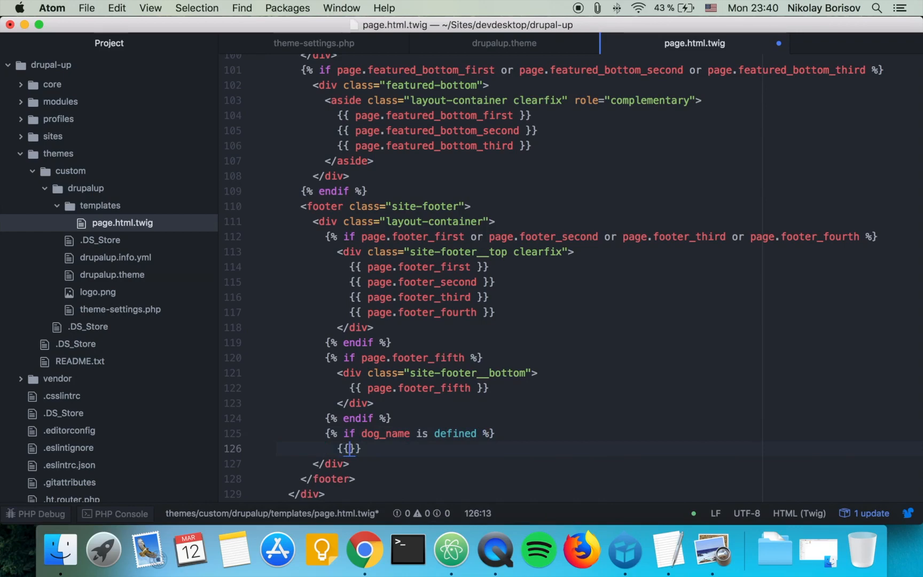
type("dog_name")
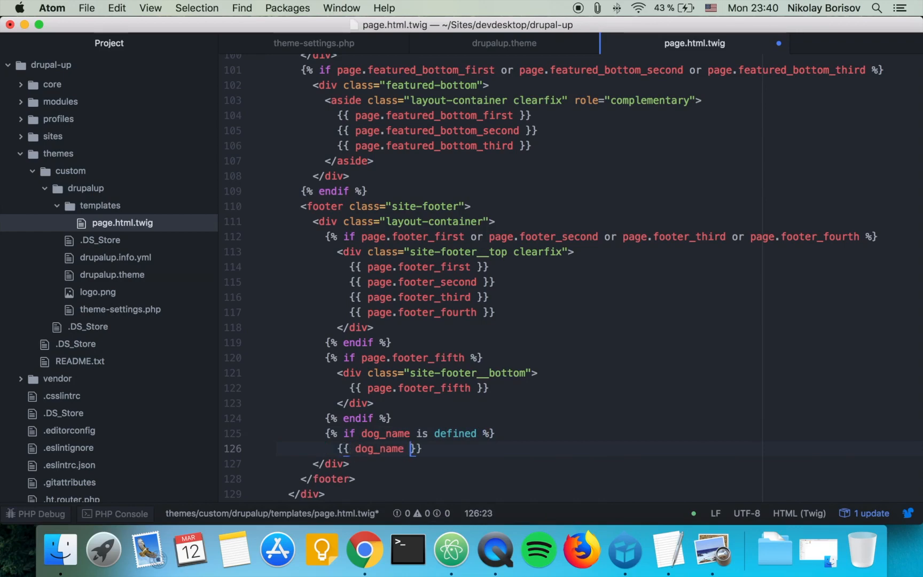
left_click(357, 449)
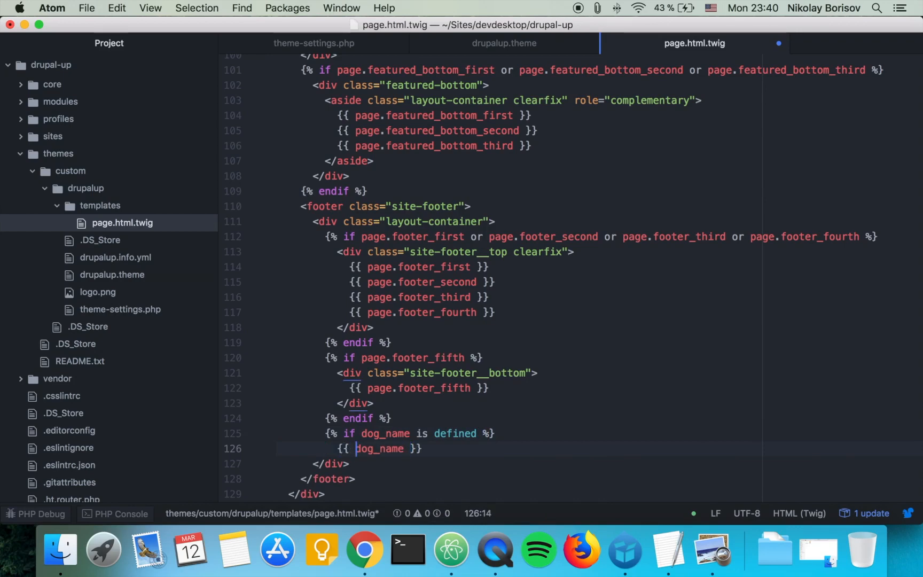
type("o")
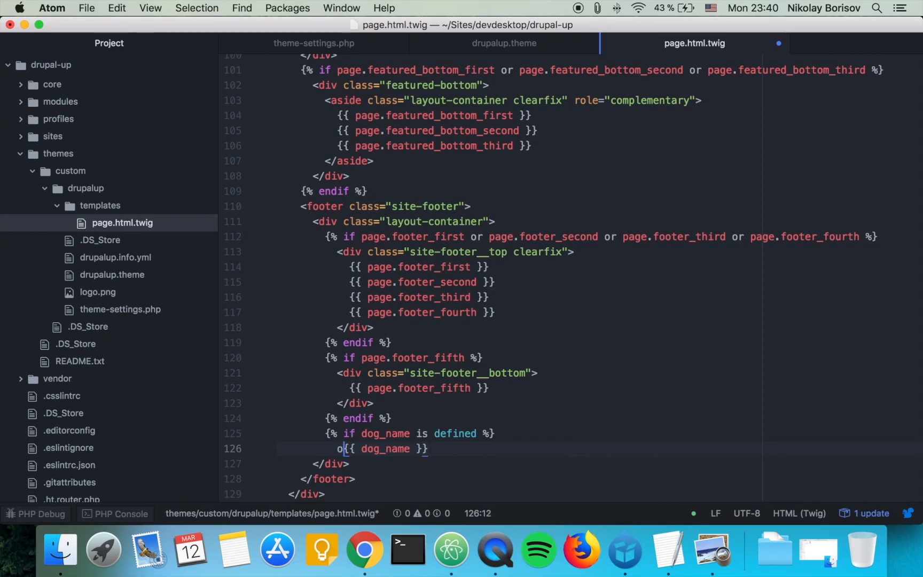
type("ur doggie is c")
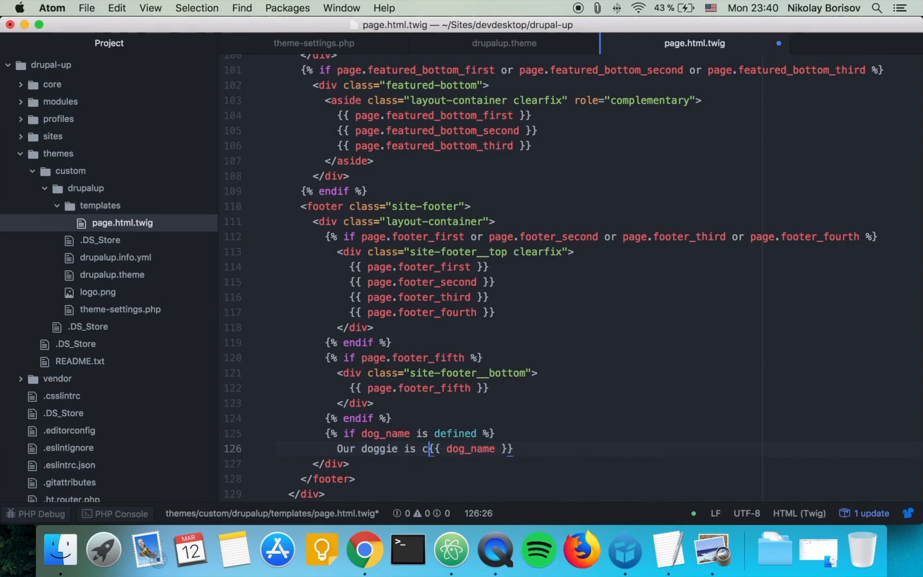
type("alled")
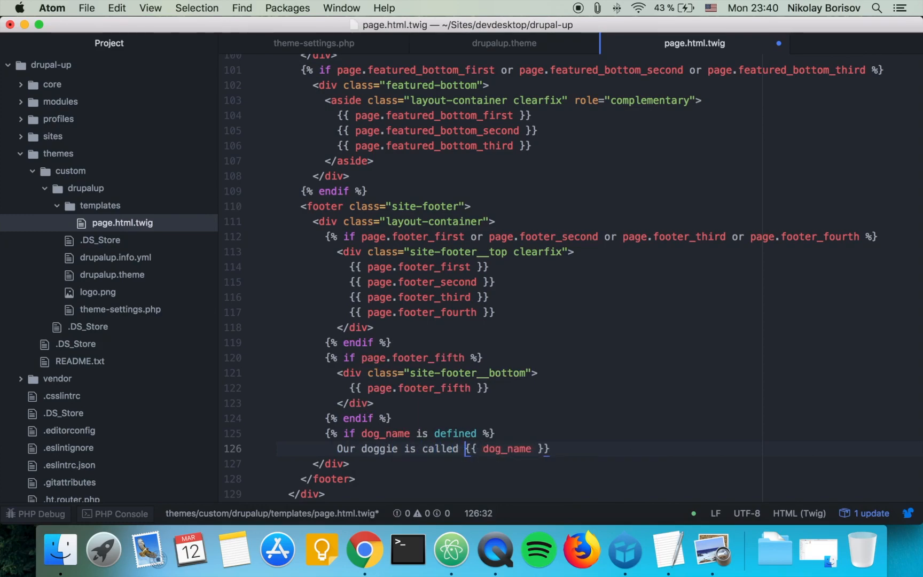
- Add the {% else %} fallback Scooby Doo where are you ? and close with {% endif %}
key("Enter")
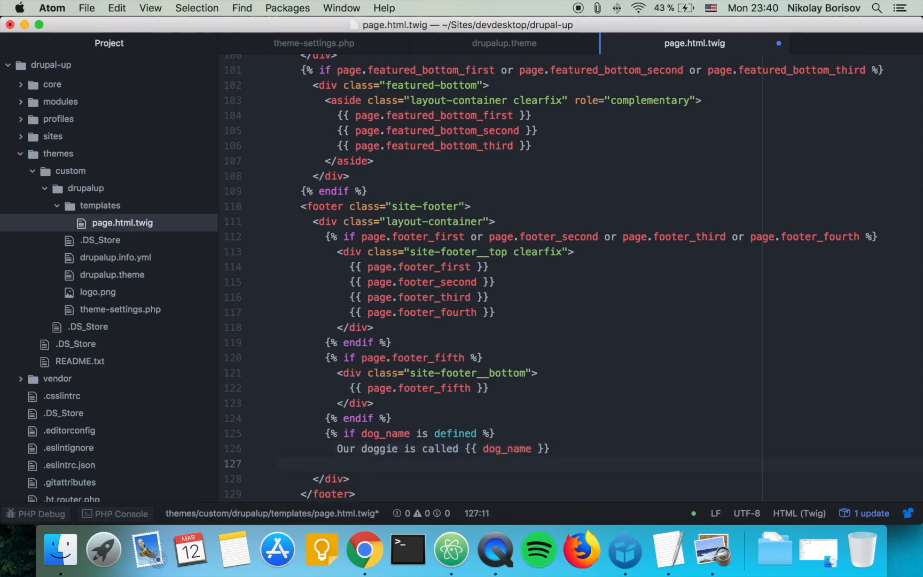
type("{}")
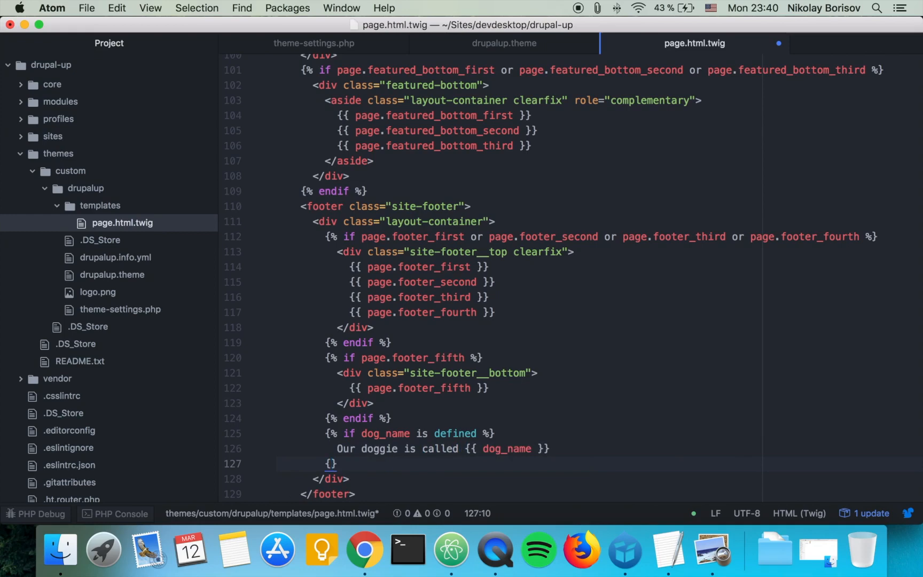
type("% else %")
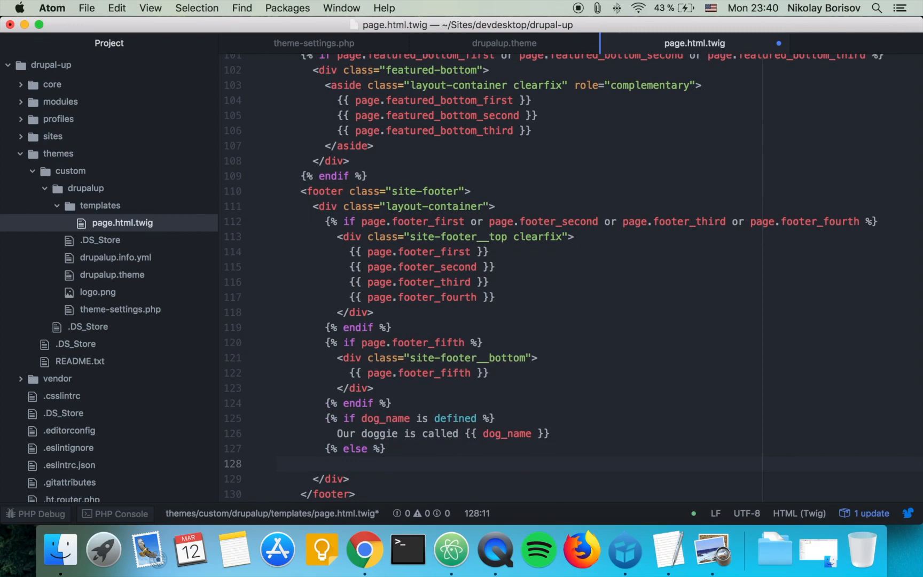
type("s")
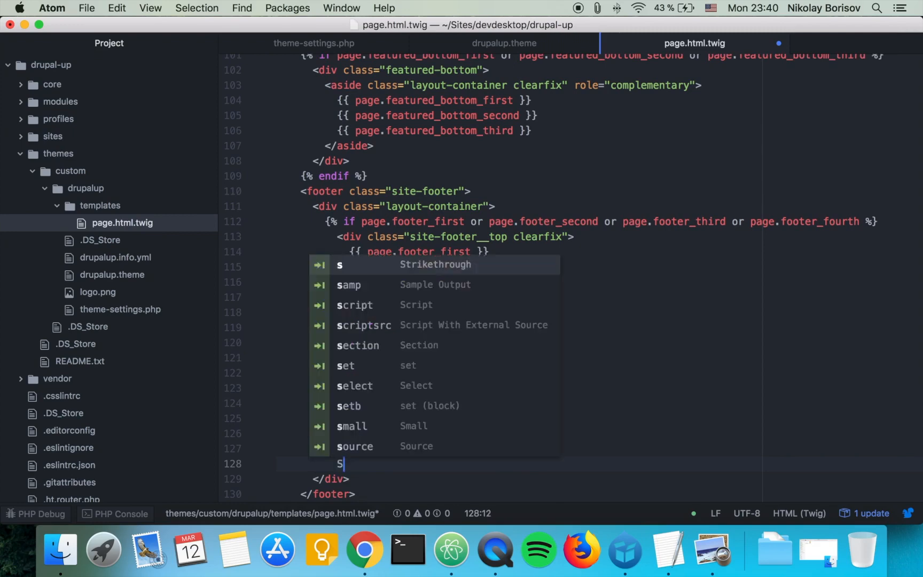
type("coo")
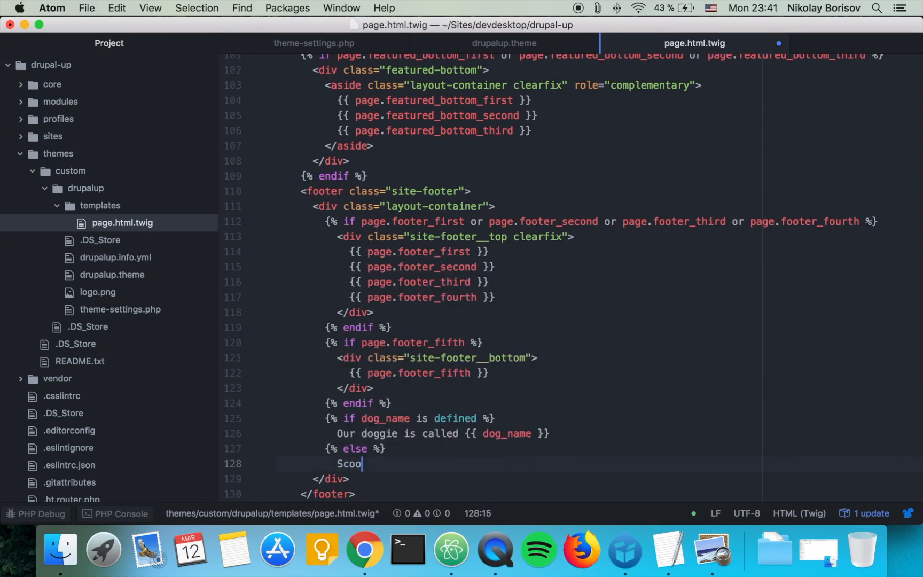
type("by d")
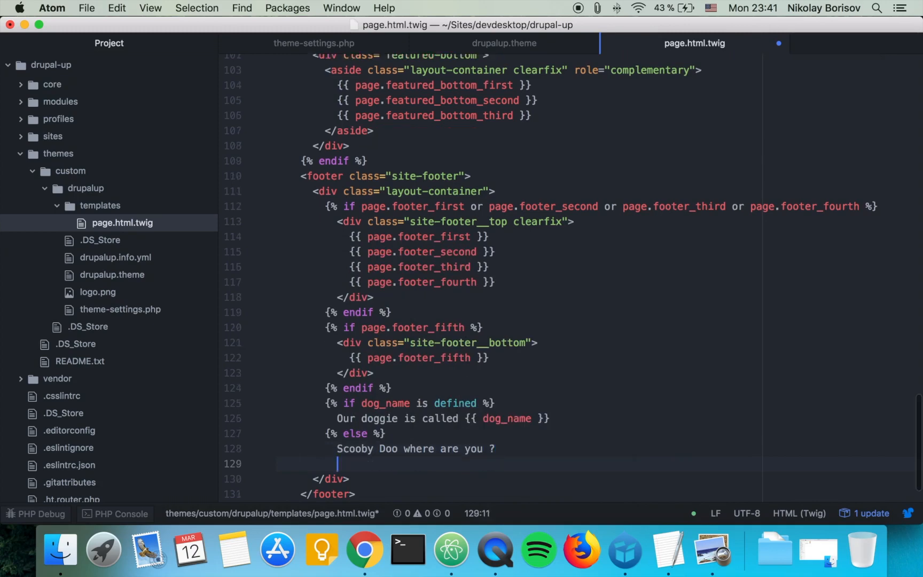
type("{%")
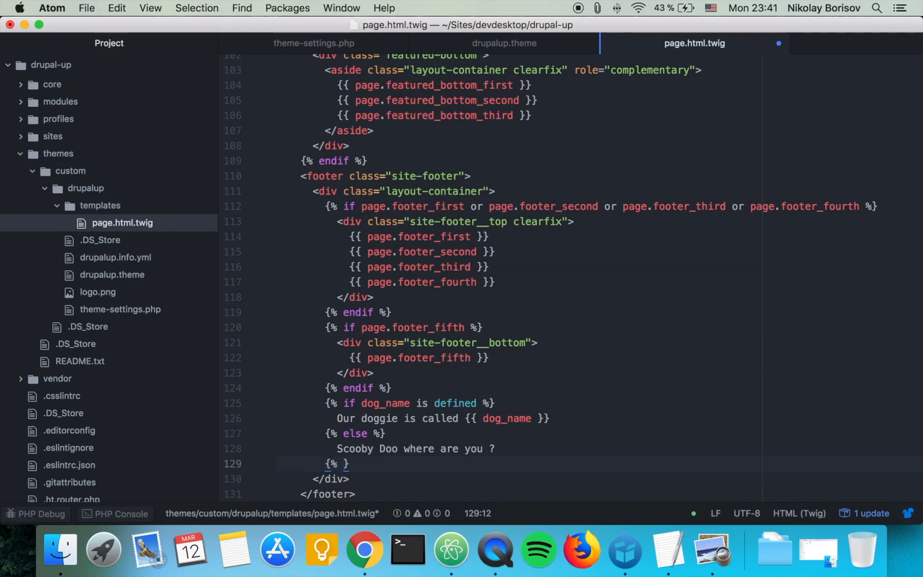
type("endif")
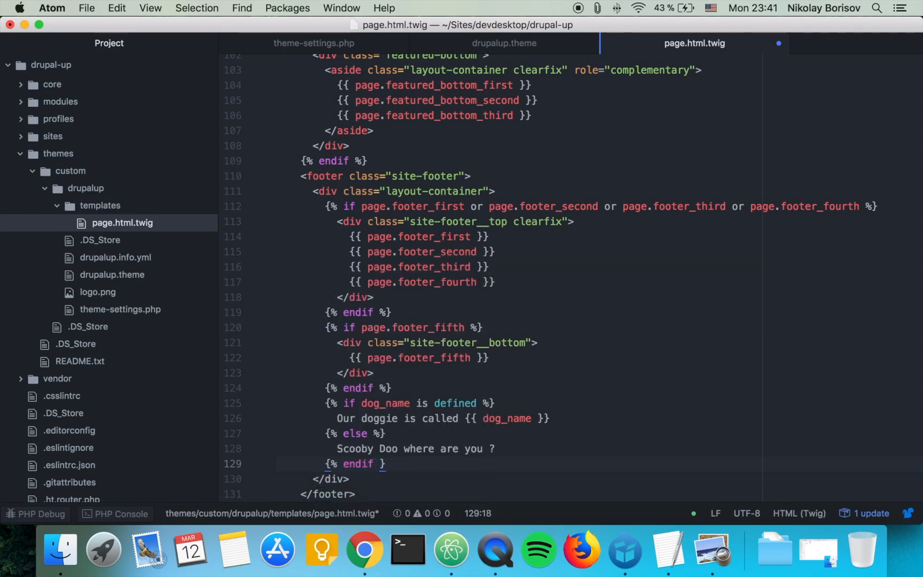
type("%")
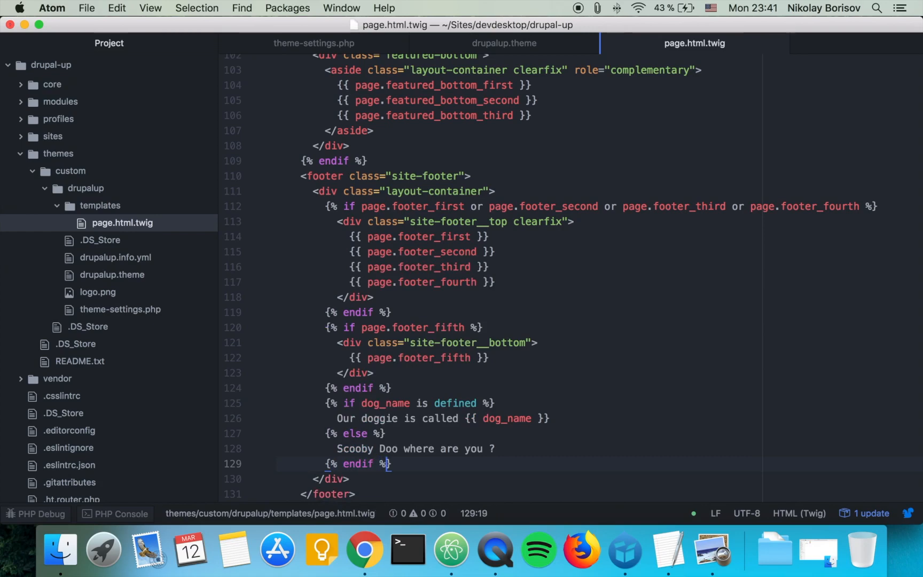
mouse_move(234, 551)
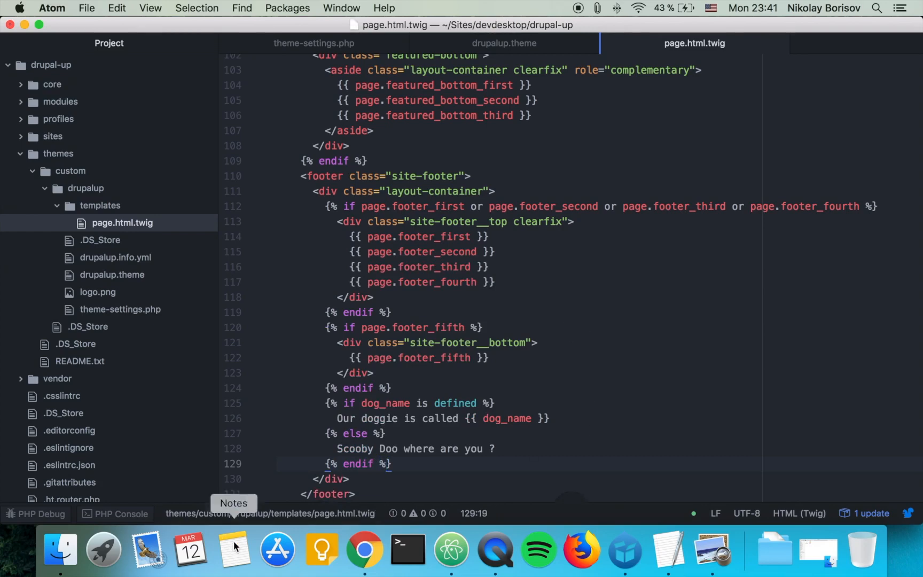
- Clear all caches on the Performance page and return to the home page
left_click(365, 549)
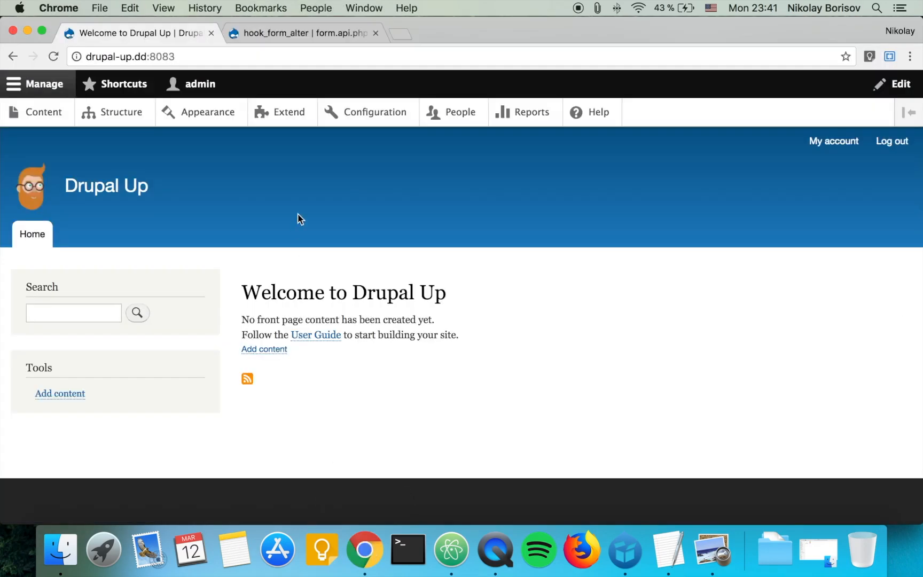
left_click(374, 112)
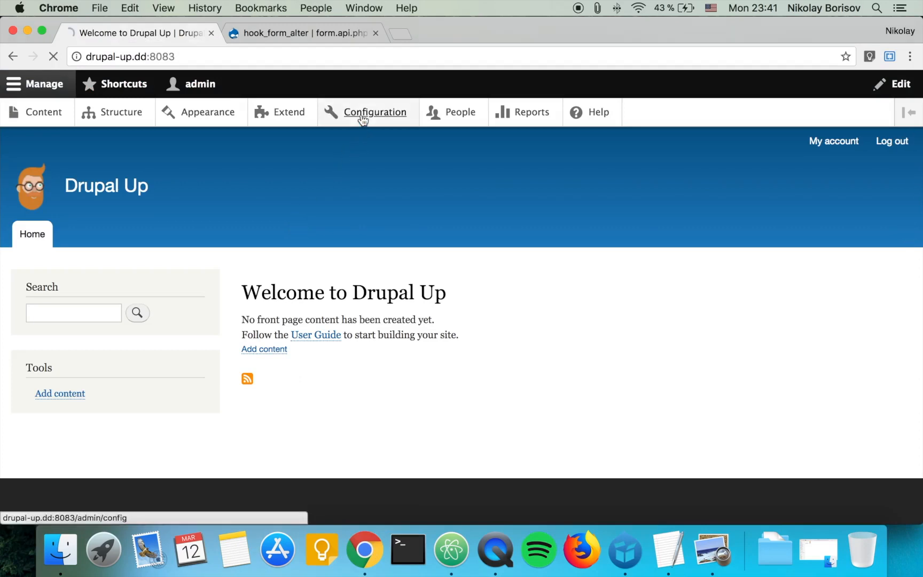
left_click(375, 112)
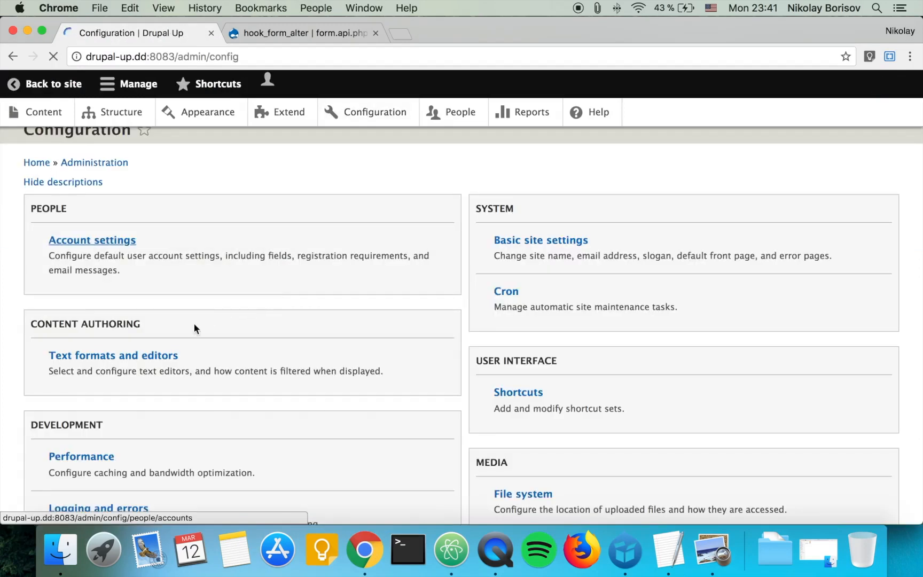
left_click(81, 456)
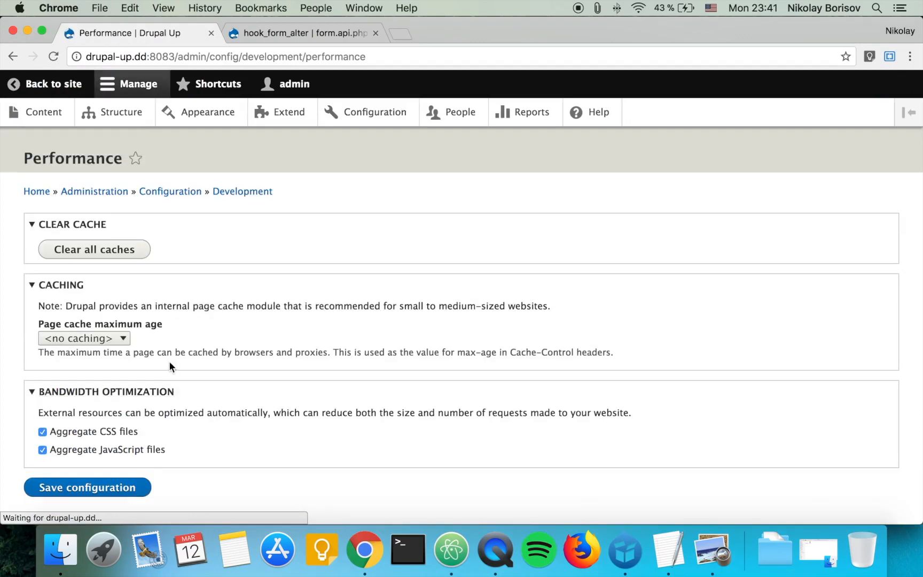
left_click(94, 249)
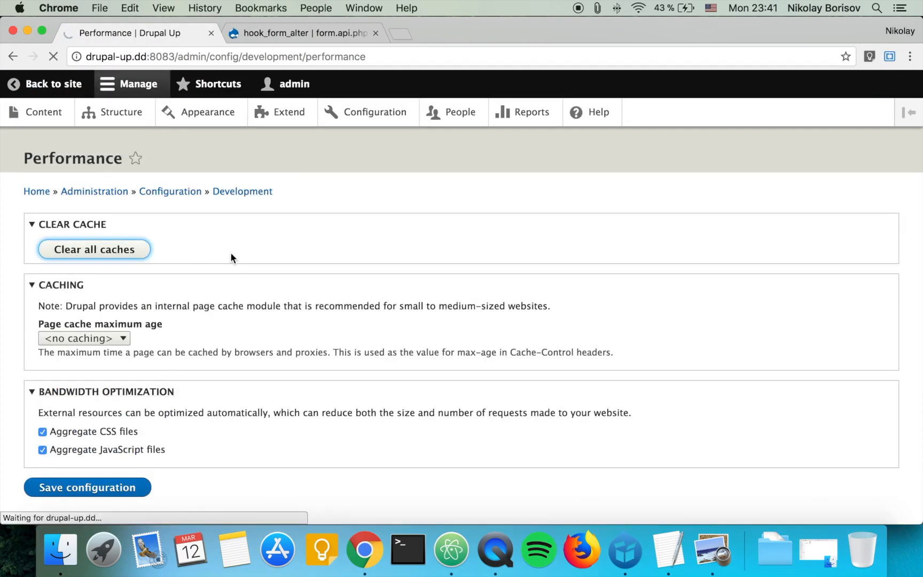
left_click(94, 249)
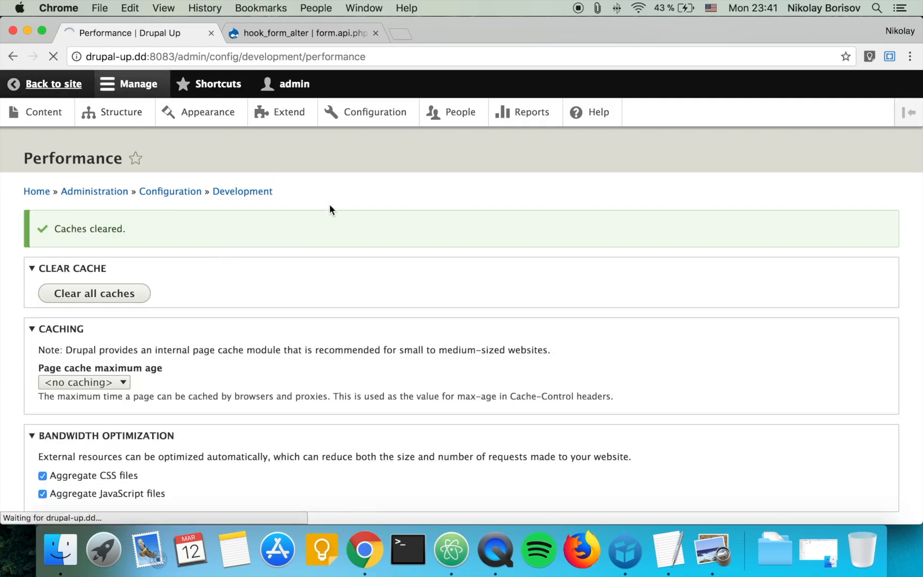
left_click(53, 84)
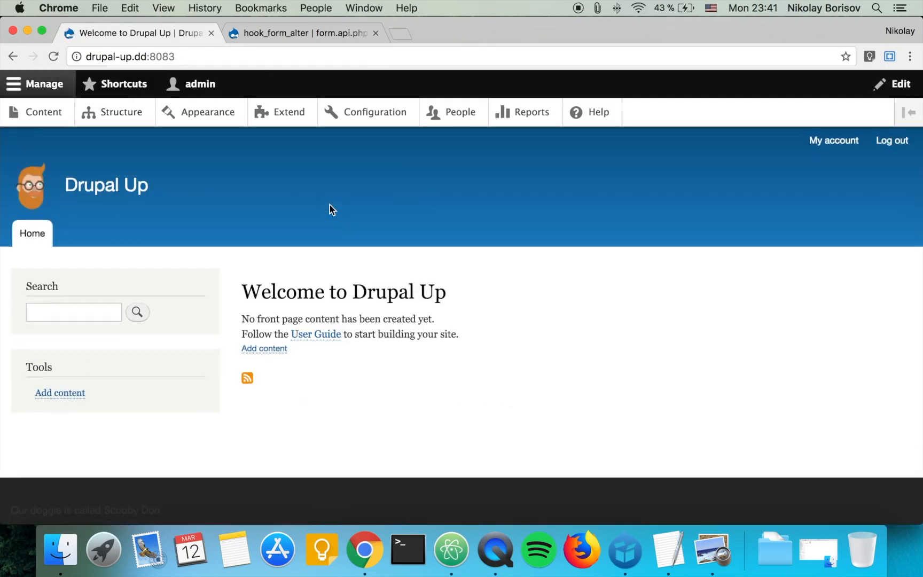
- Check the footer text, then go to the Appearance themes page
scroll("down", 3)
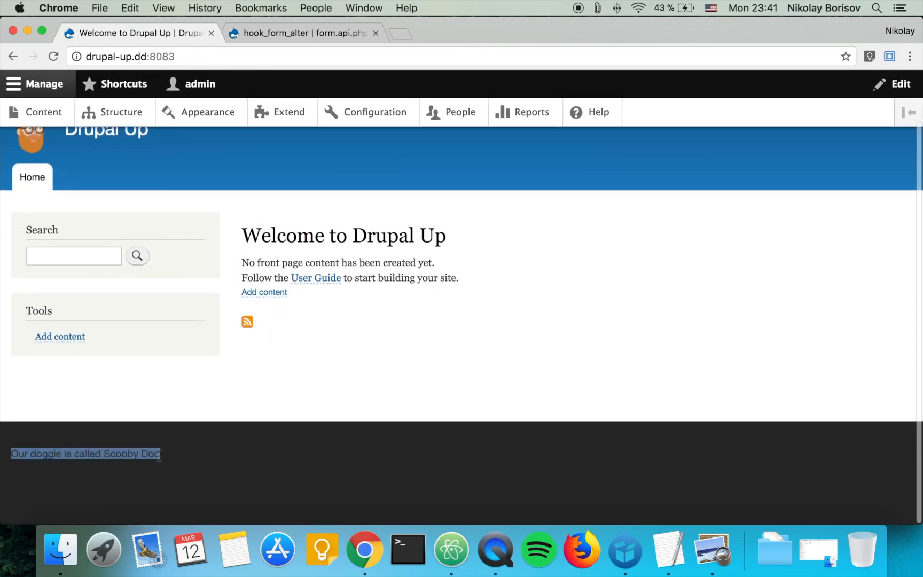
mouse_move(167, 469)
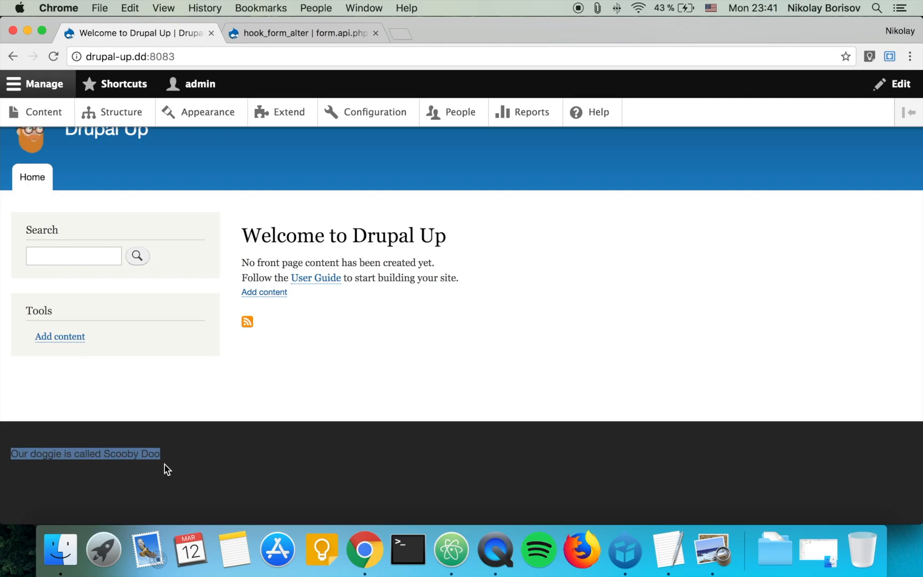
mouse_move(161, 435)
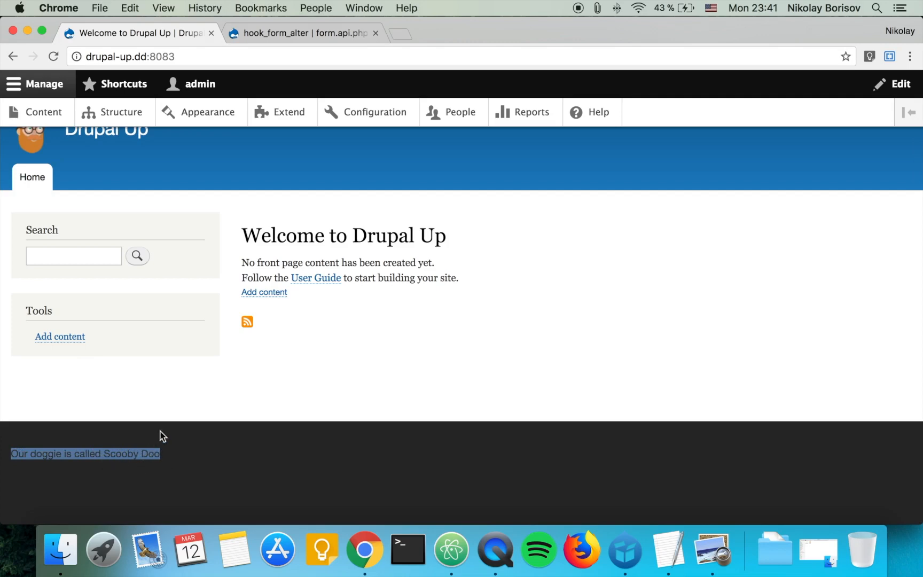
left_click(207, 112)
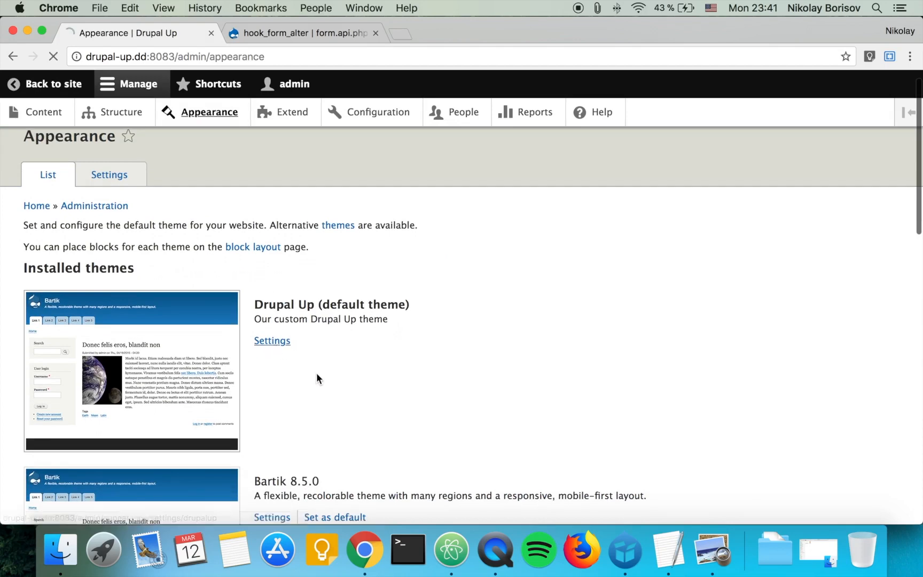
- Change the Drupal Up Doggie name setting to Dupy and save the configuration
left_click(273, 341)
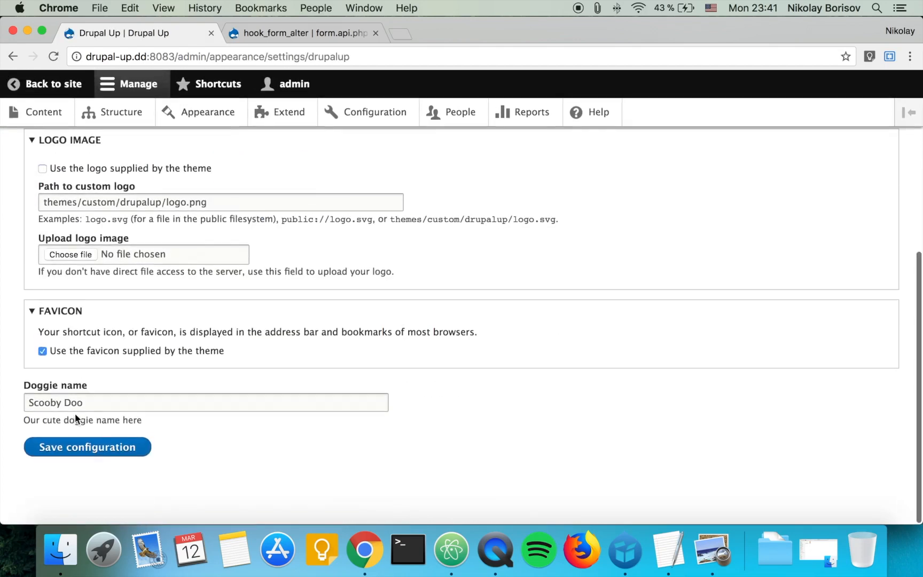
triple_click(55, 403)
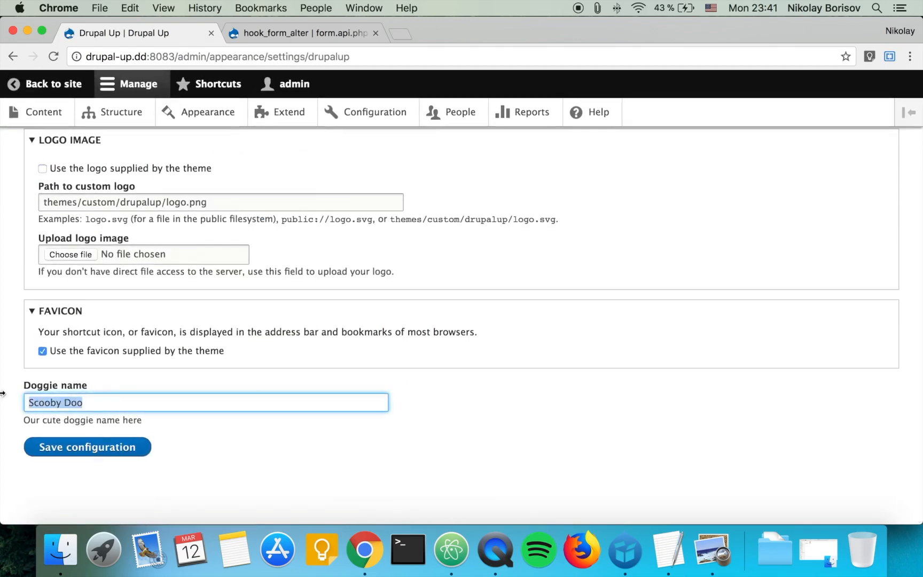
type("Du")
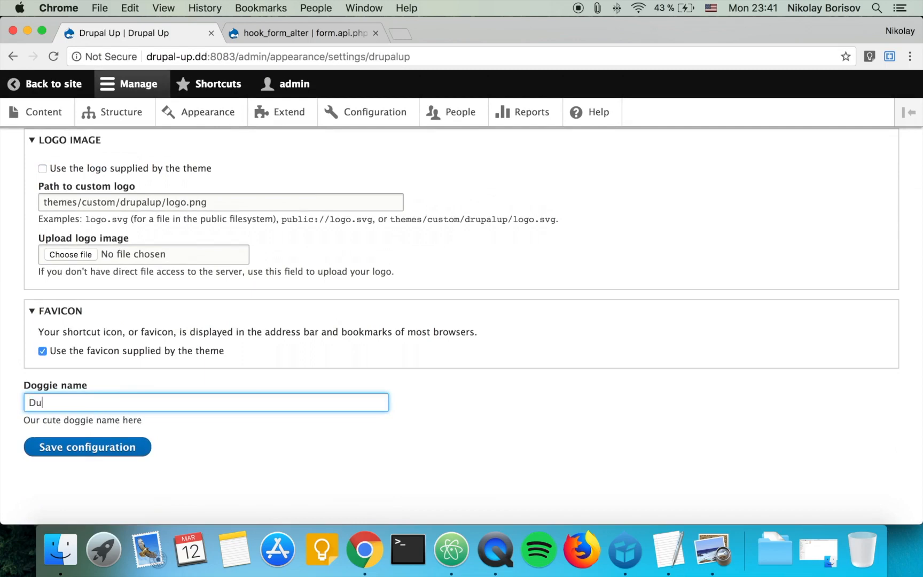
type("ry")
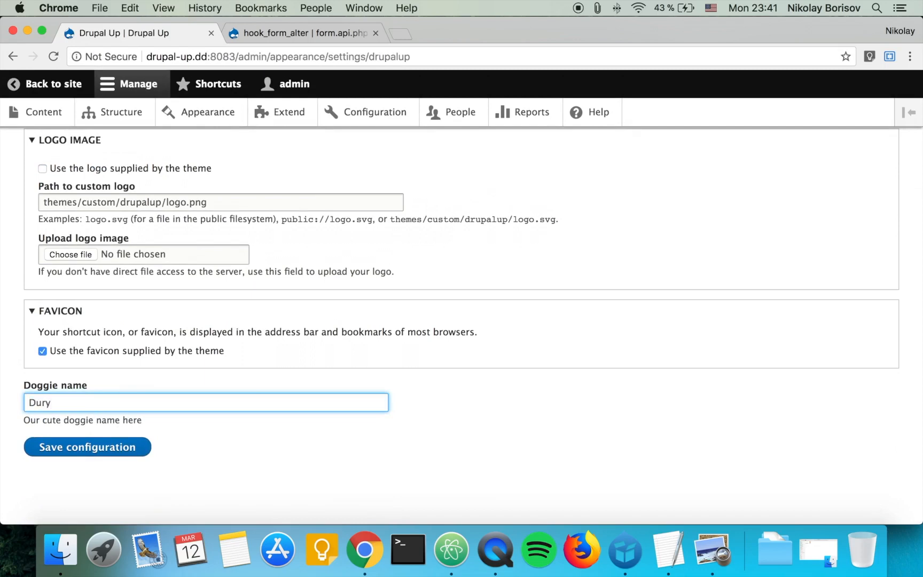
type("Dup")
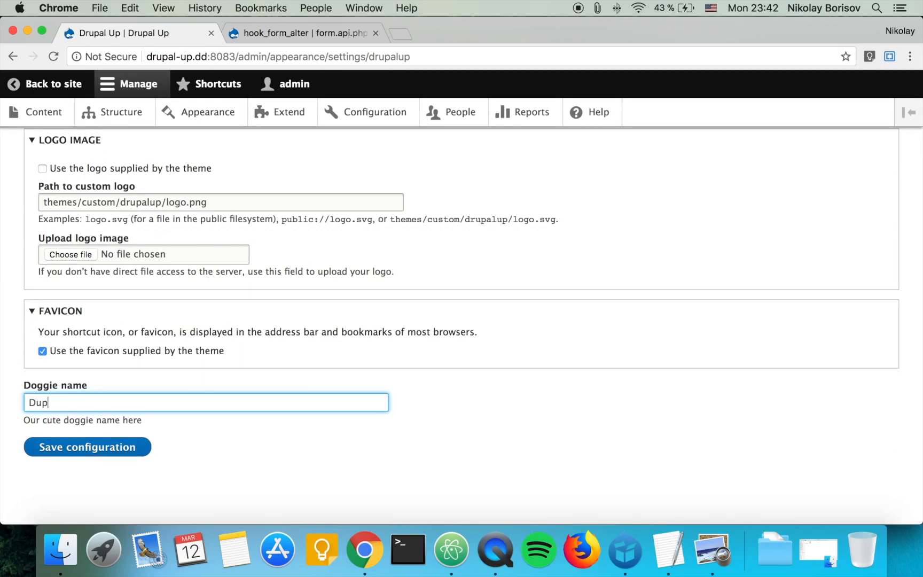
type("y")
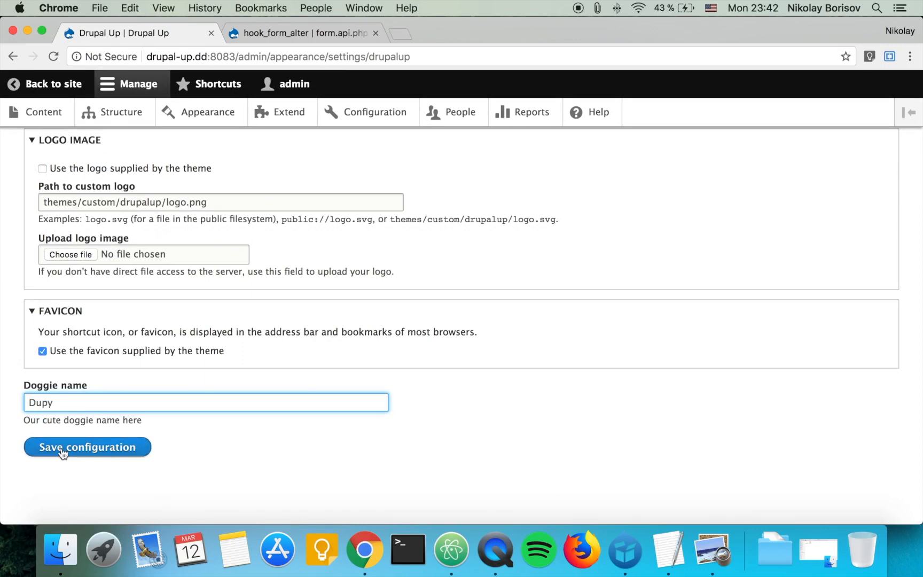
left_click(86, 448)
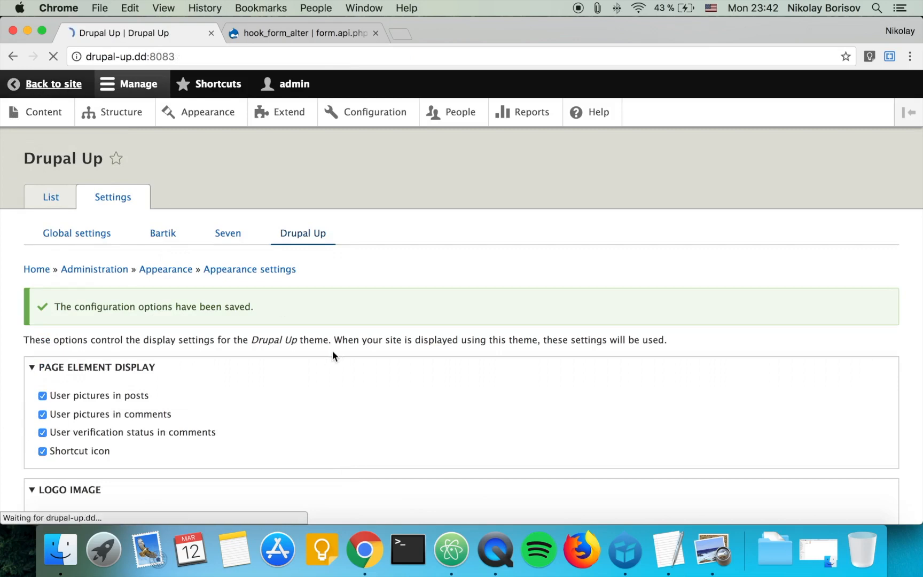
- Return to the home page and highlight the footer reading Our doggie is called Dupy
left_click(53, 84)
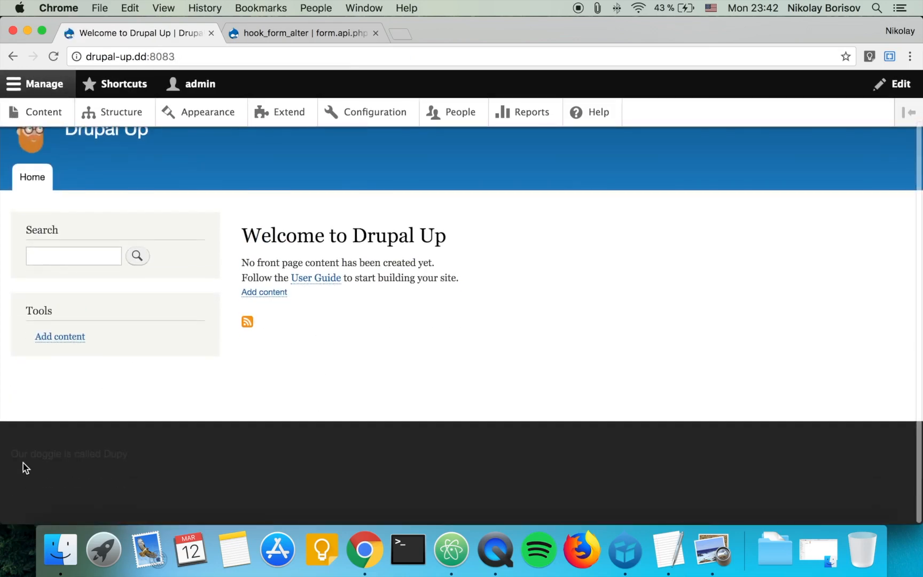
left_click_drag(10, 453, 96, 453)
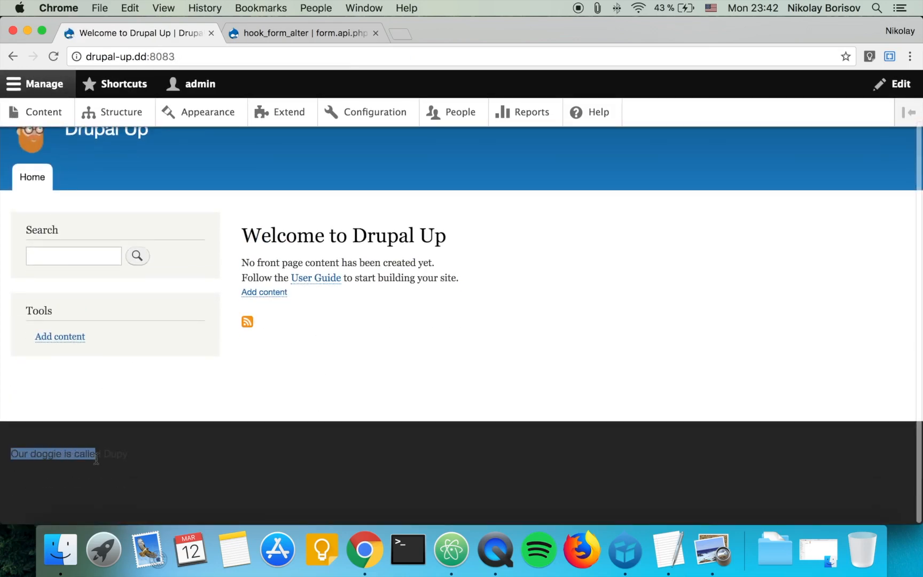